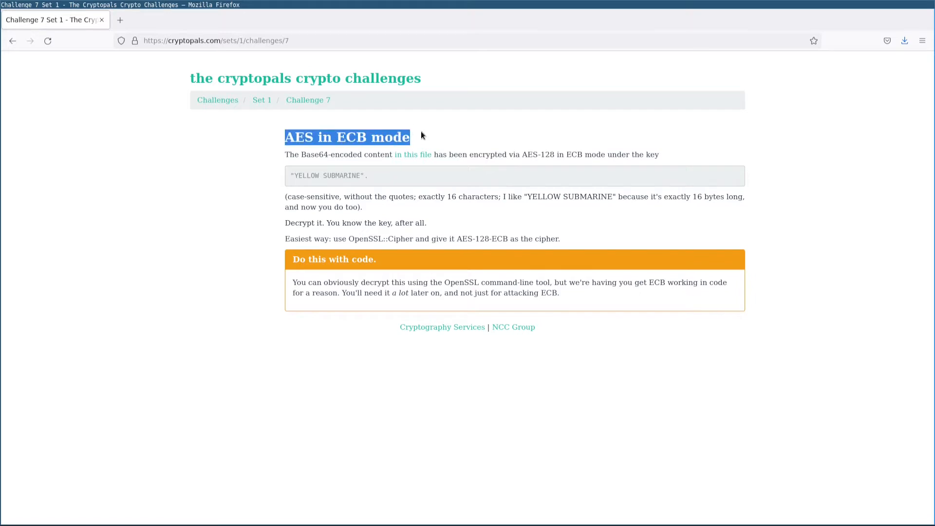
mouse_move(412, 155)
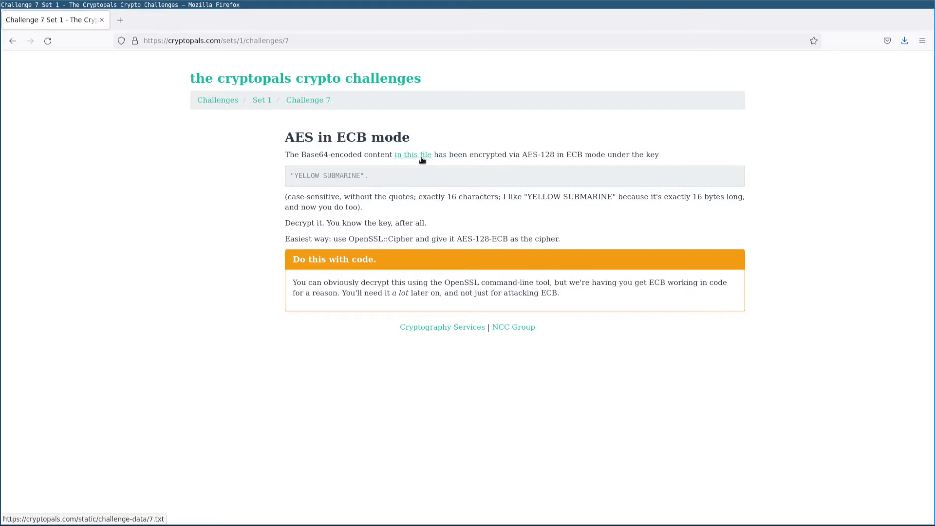
- View the Base64 ciphertext data file, then return to the challenge
left_click(413, 155)
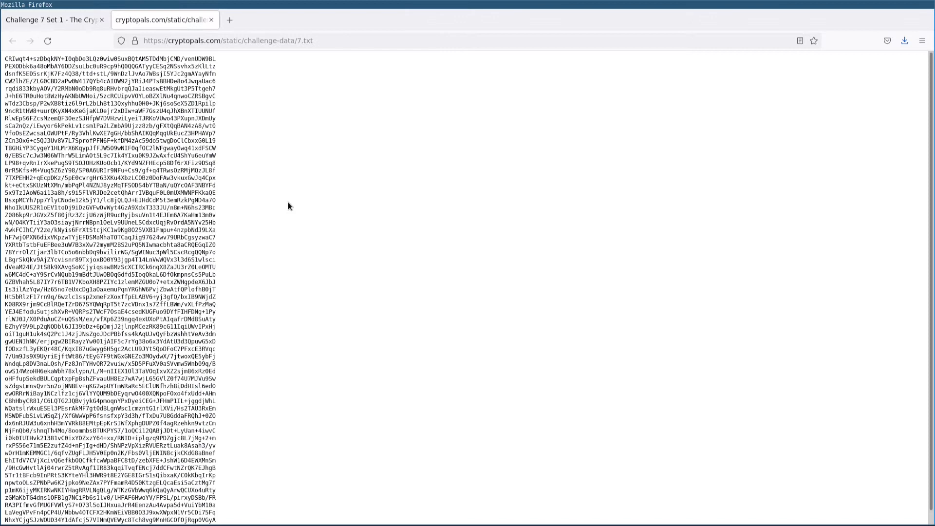
scroll("down", 3)
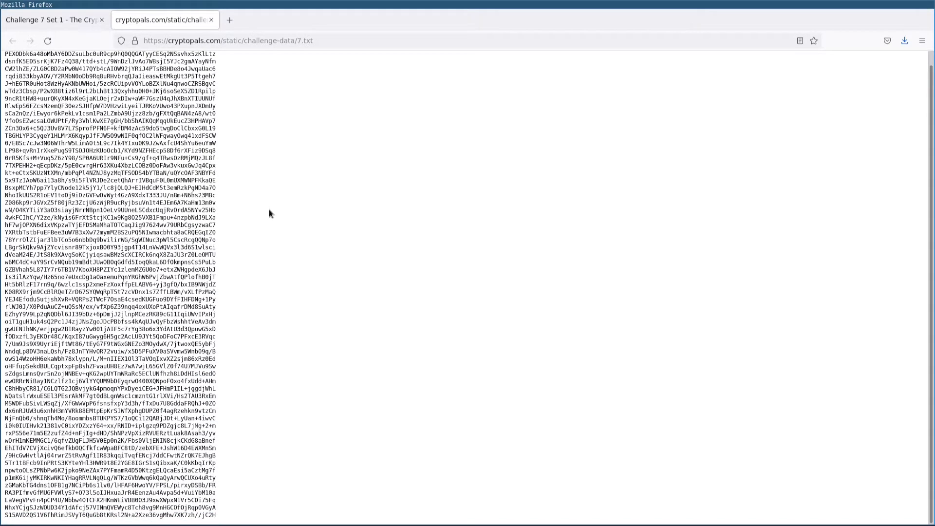
left_click(53, 20)
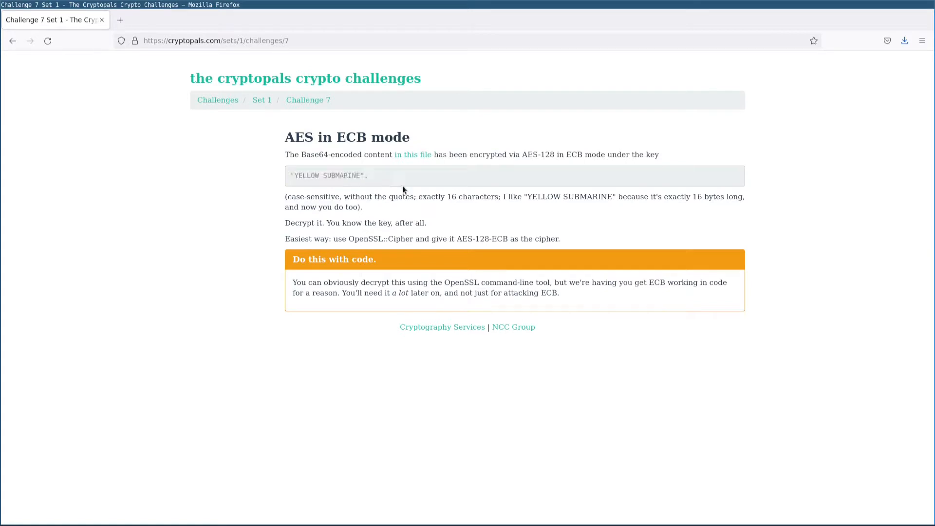
mouse_move(410, 209)
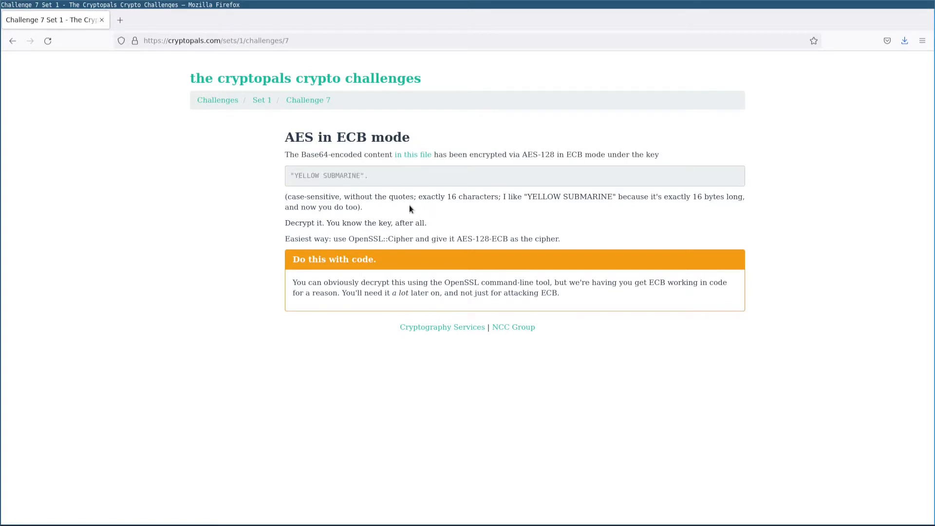
- Highlight 'ECB', the cipher name AES-128-ECB, and the example encryption code
double_click(351, 137)
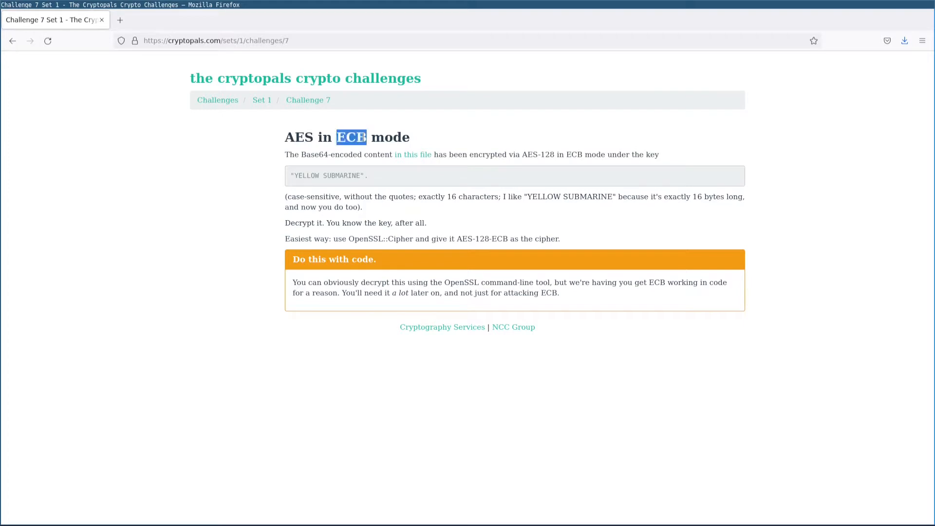
left_click(438, 181)
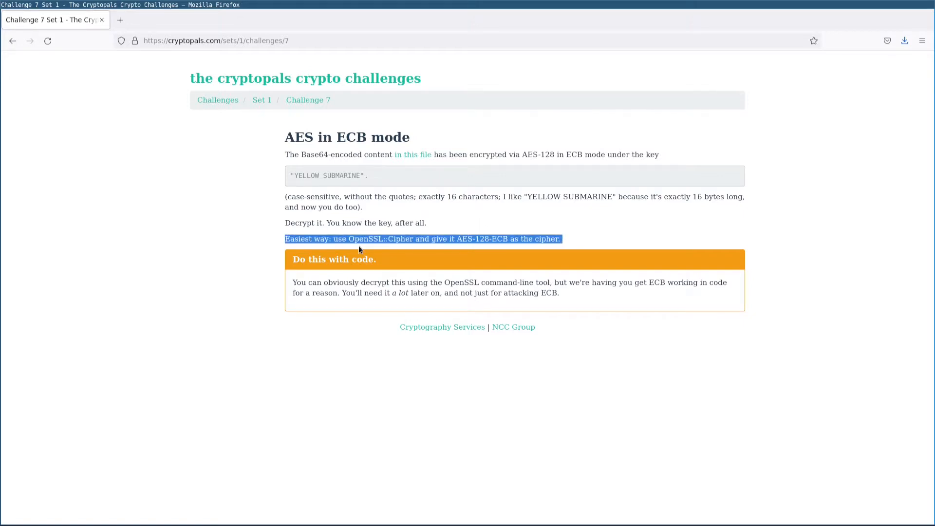
left_click(458, 239)
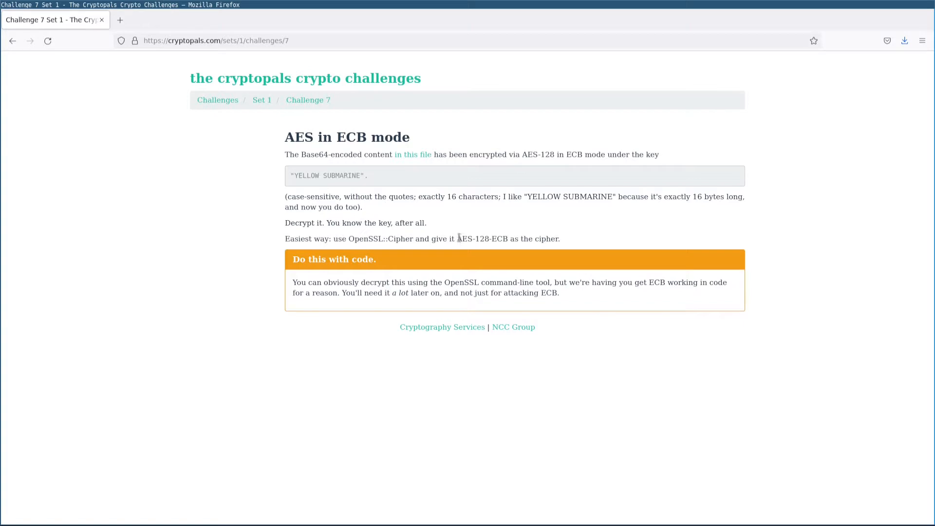
double_click(481, 238)
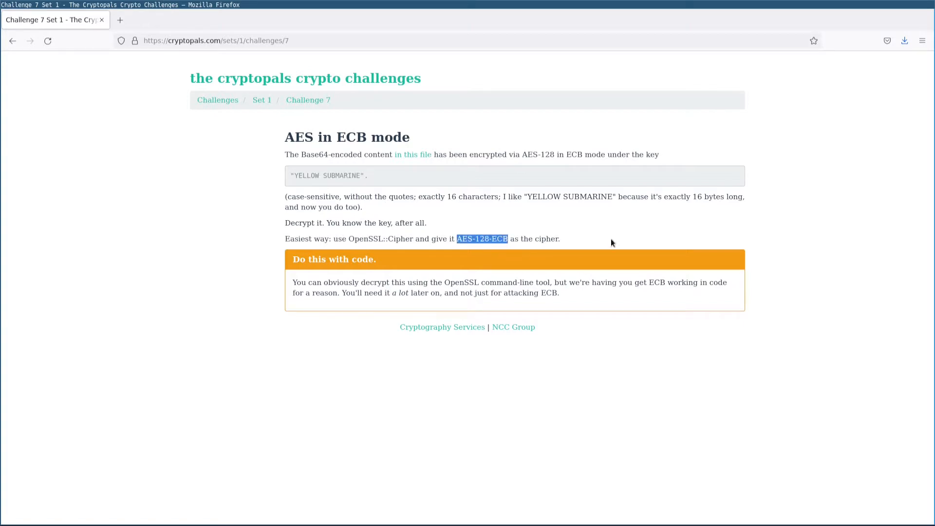
mouse_move(598, 239)
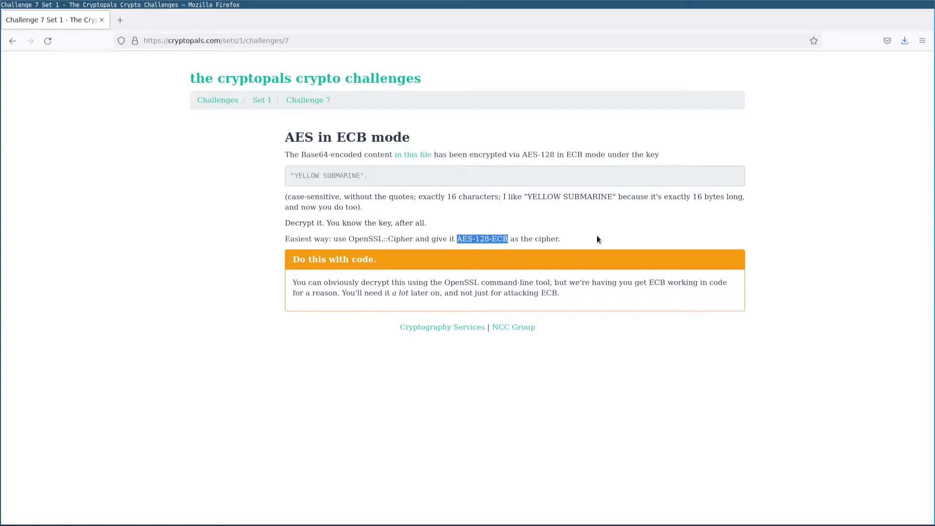
mouse_move(577, 241)
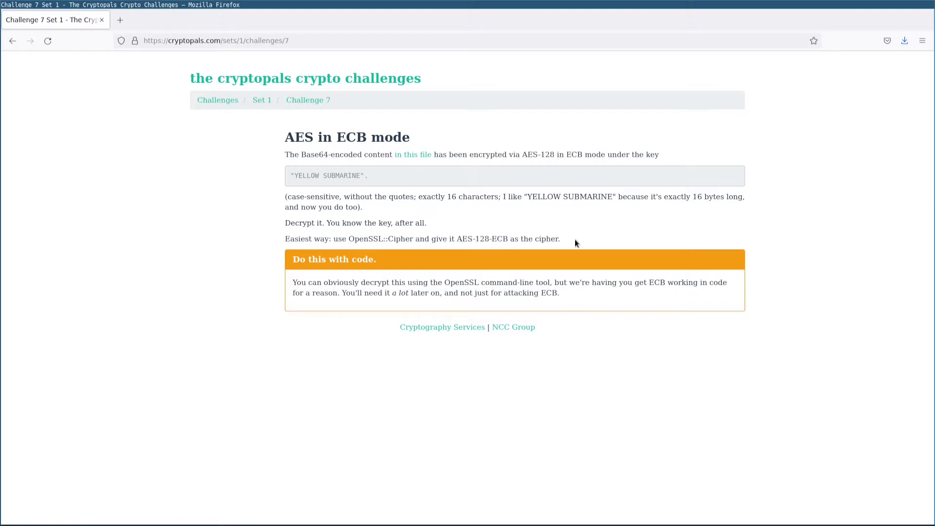
mouse_move(74, 276)
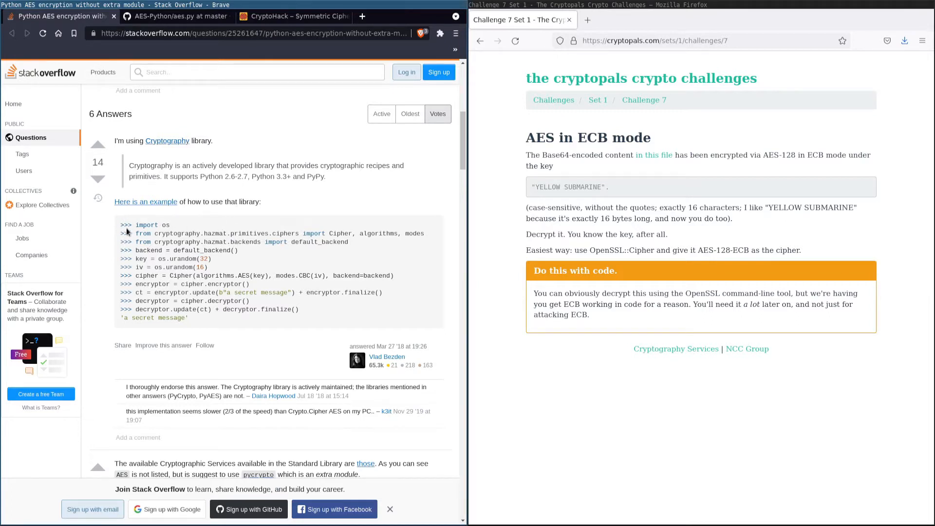
left_click_drag(120, 225, 188, 318)
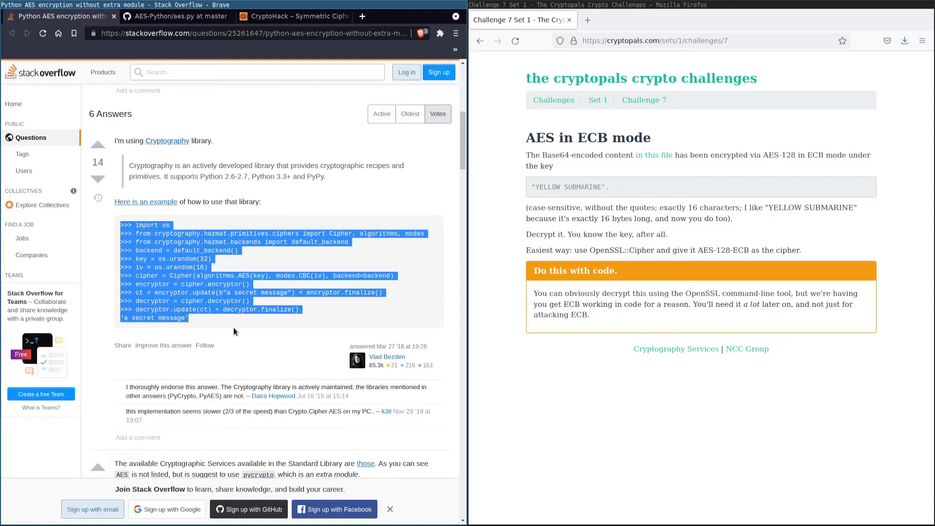
left_click(271, 260)
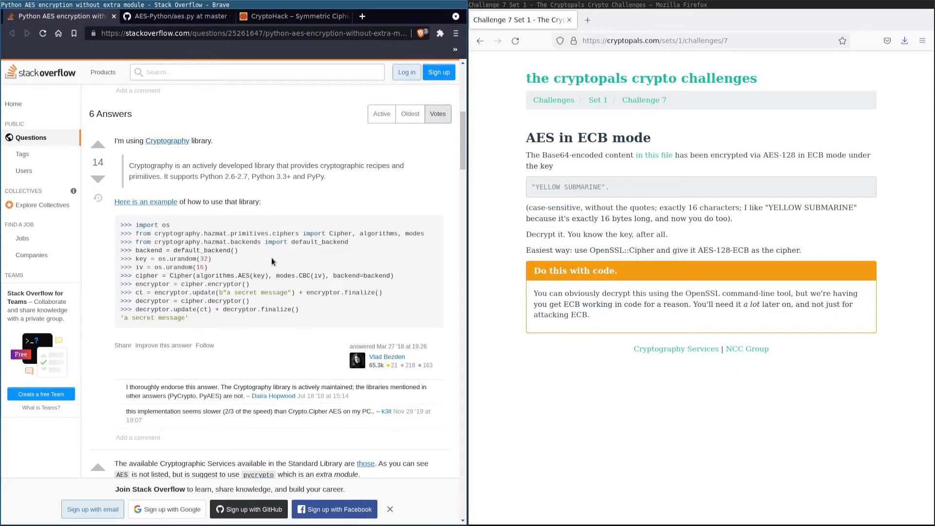
left_click_drag(154, 234, 326, 233)
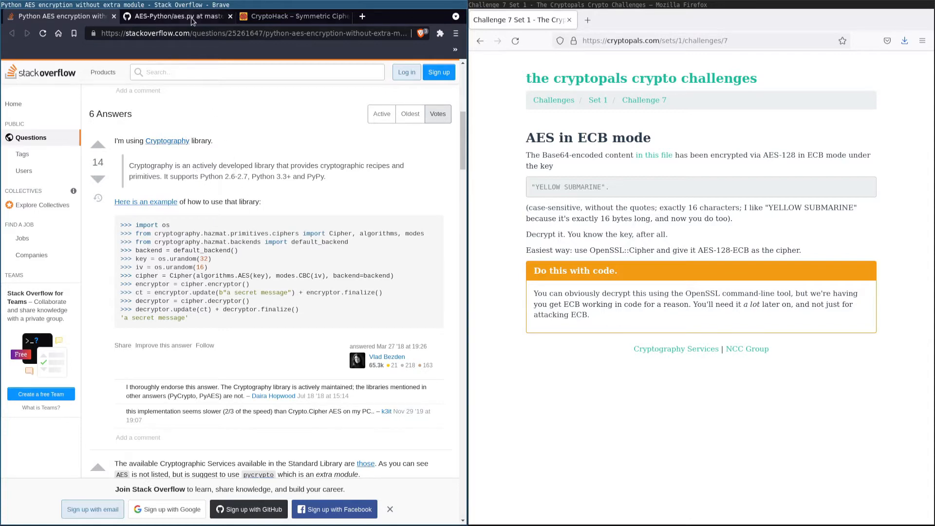
- Scroll through the AES-Python aes.py source, then close that tab
left_click(172, 16)
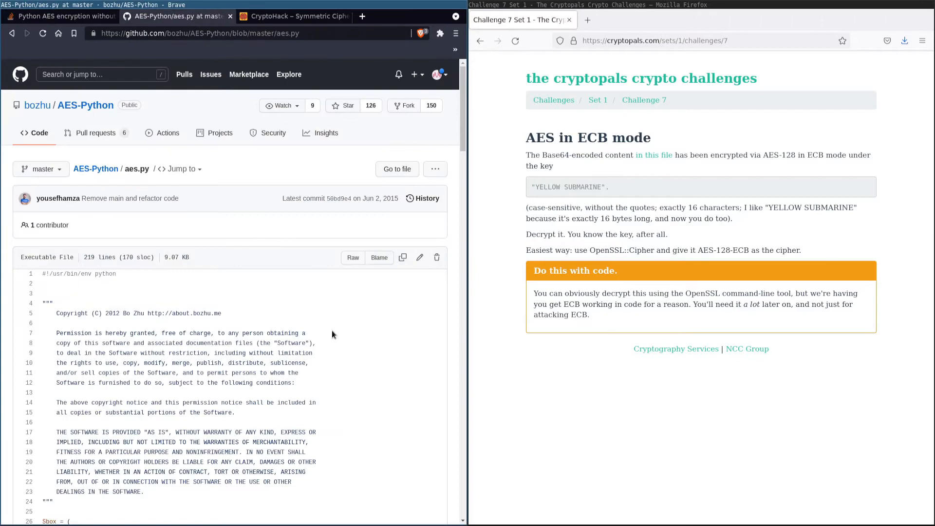
scroll("down", 3)
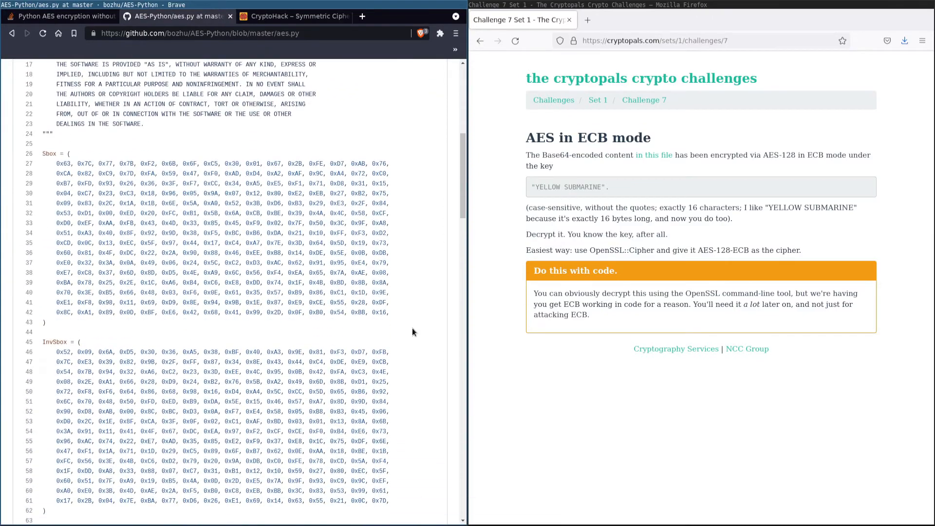
scroll("down", 3)
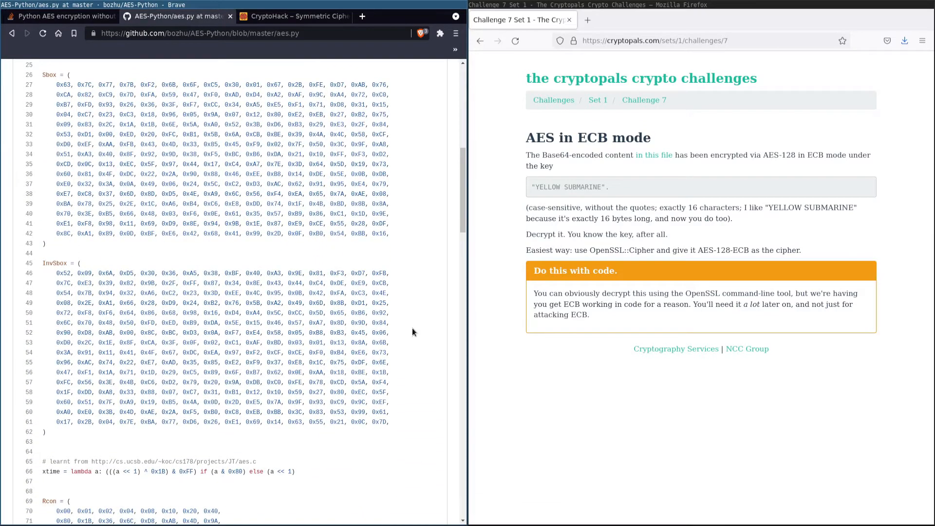
scroll("down", 3)
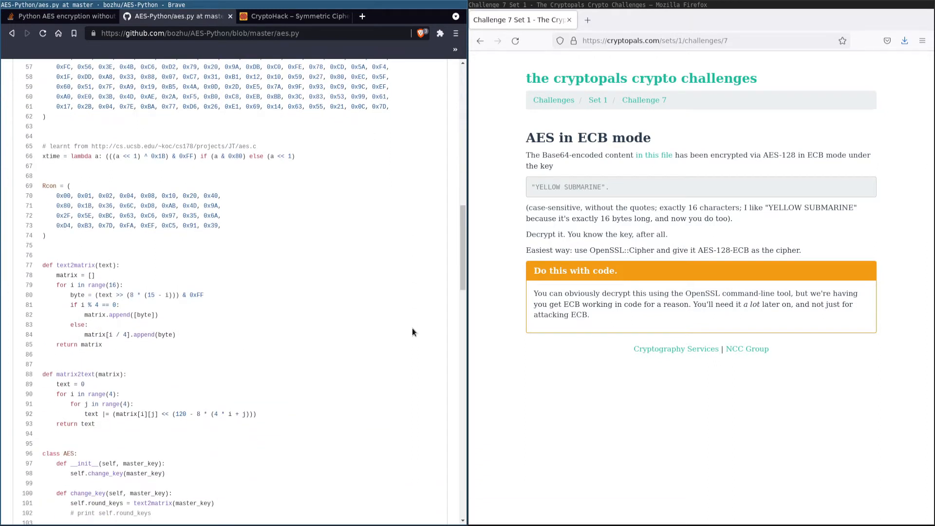
scroll("down", 3)
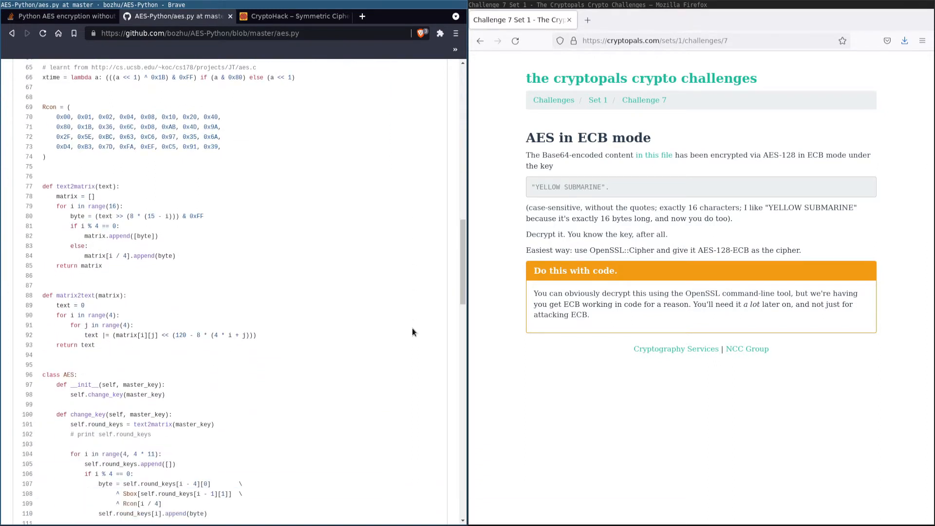
scroll("down", 3)
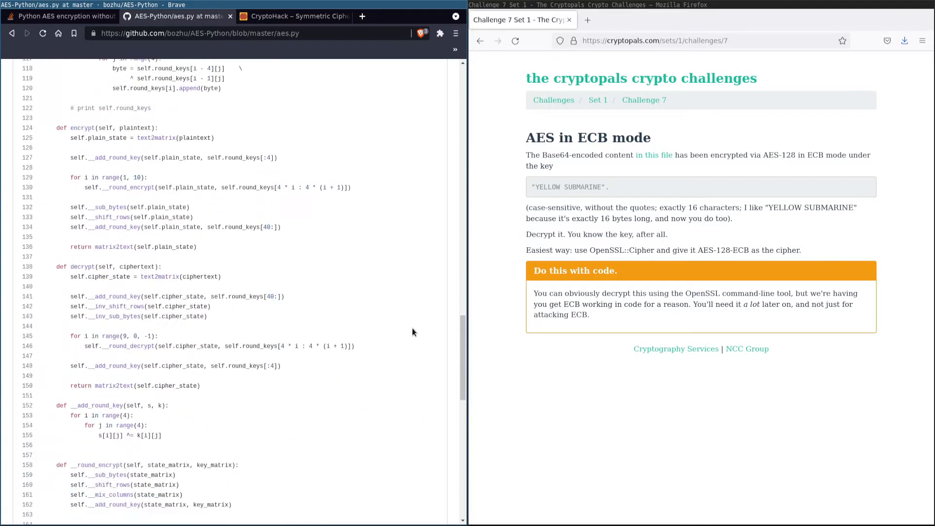
scroll("down", 3)
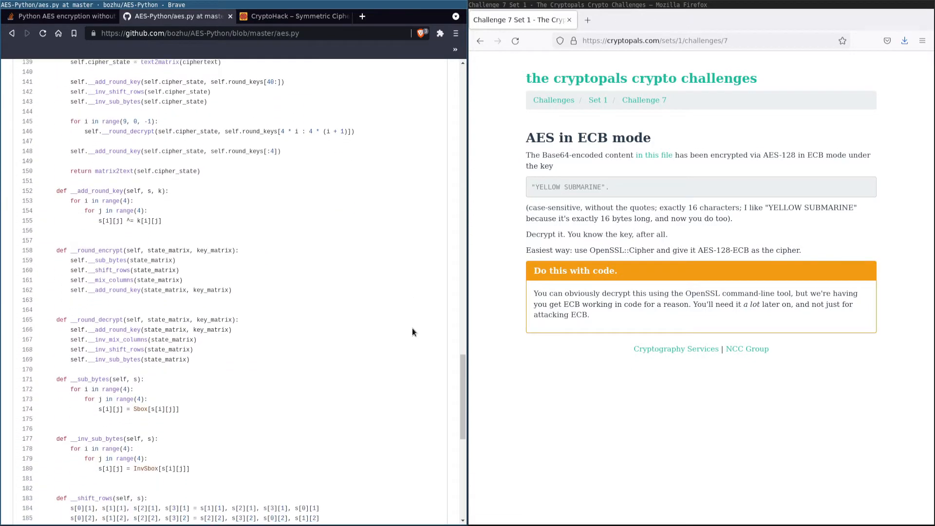
scroll("down", 3)
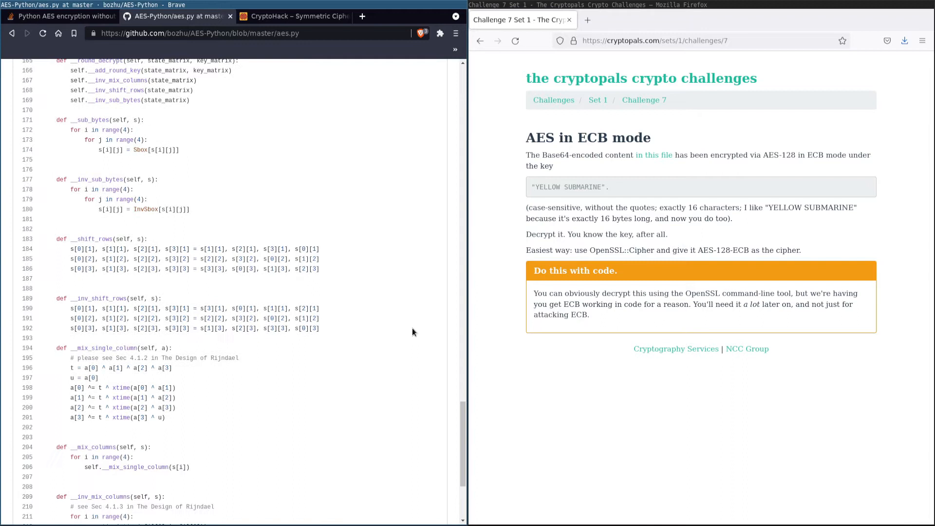
scroll("down", 3)
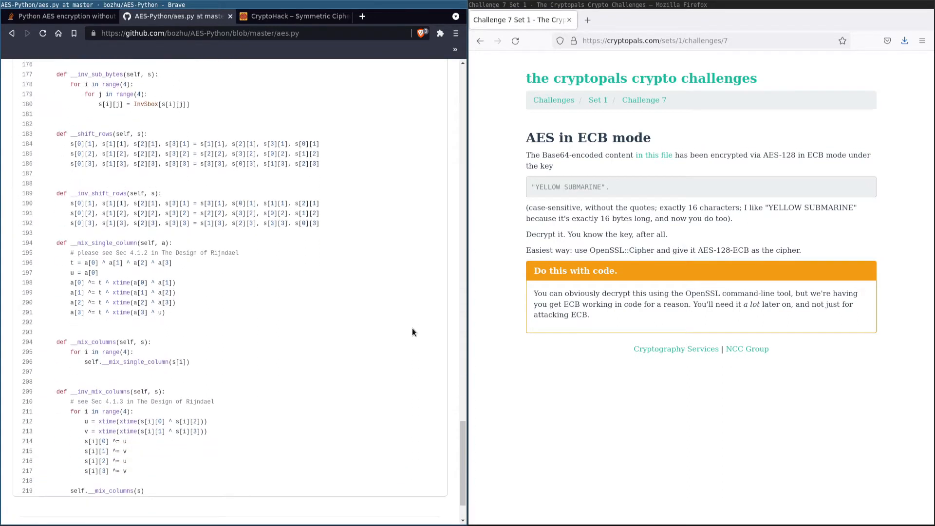
mouse_move(388, 306)
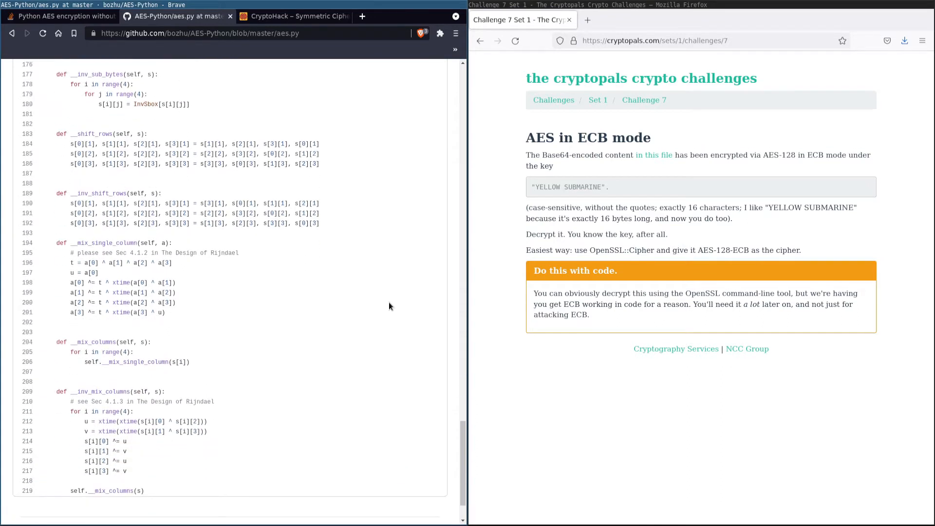
scroll("up", 3)
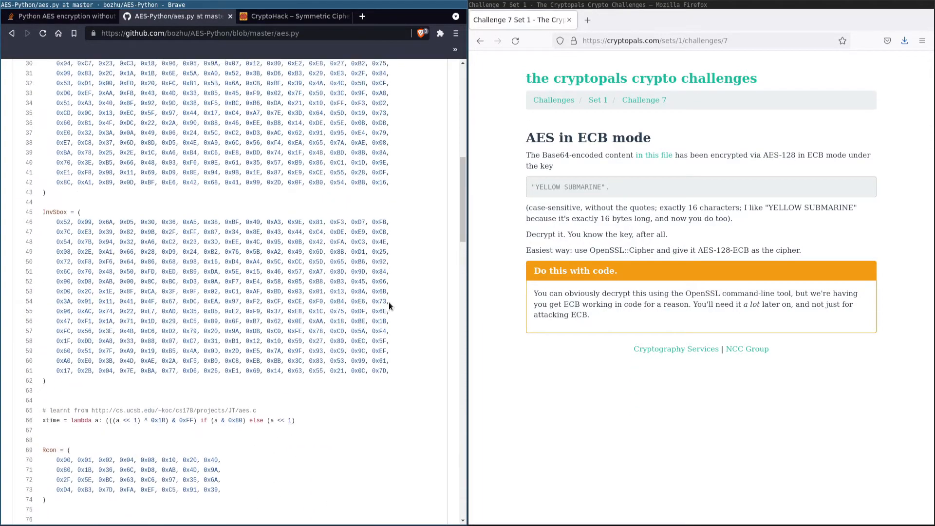
left_click(172, 16)
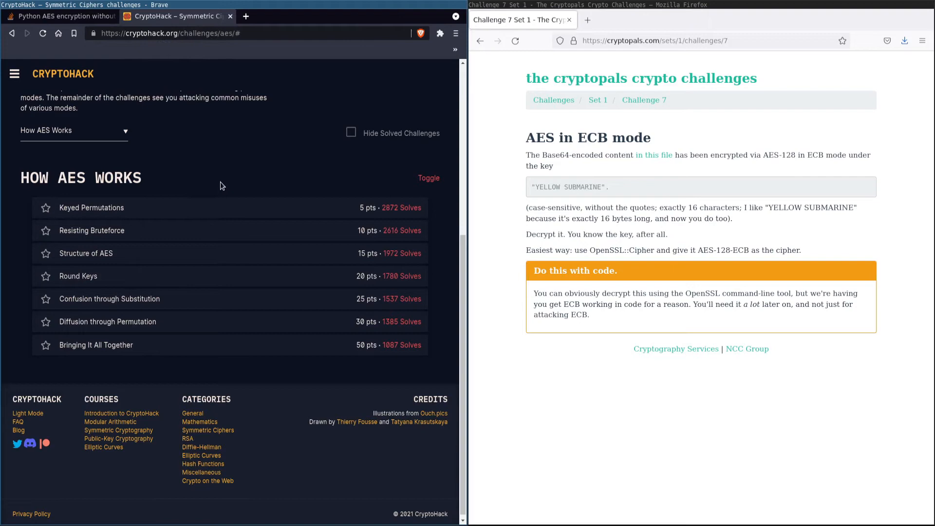
- Scroll the CryptoHack AES challenges down to 'Bringing It All Together'
scroll("up", 3)
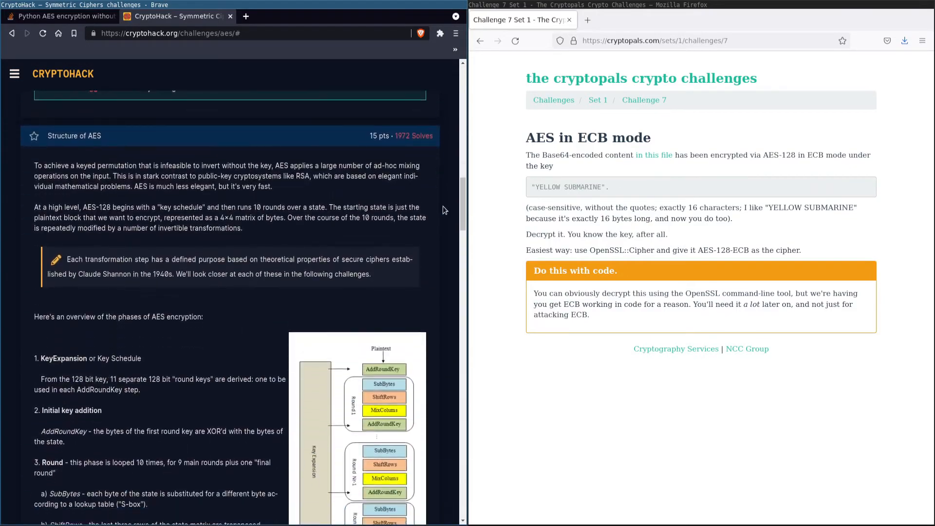
scroll("down", 3)
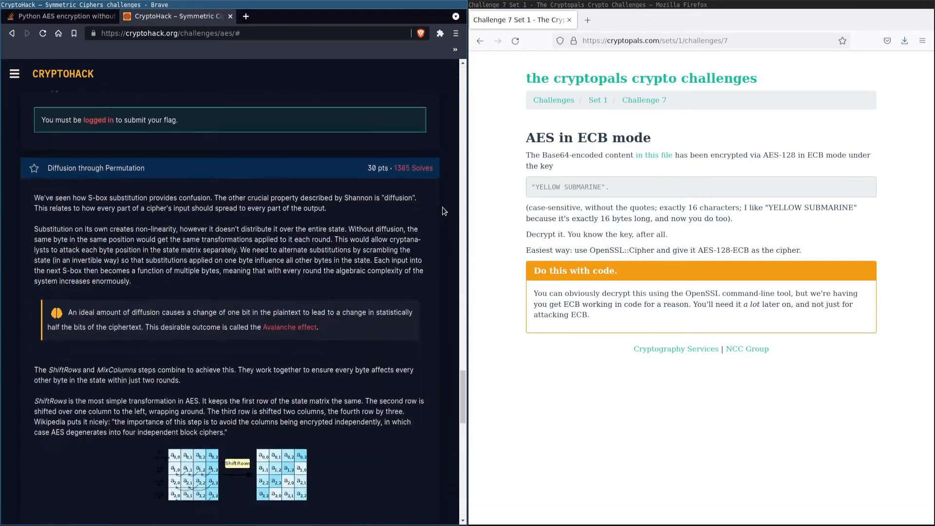
scroll("down", 3)
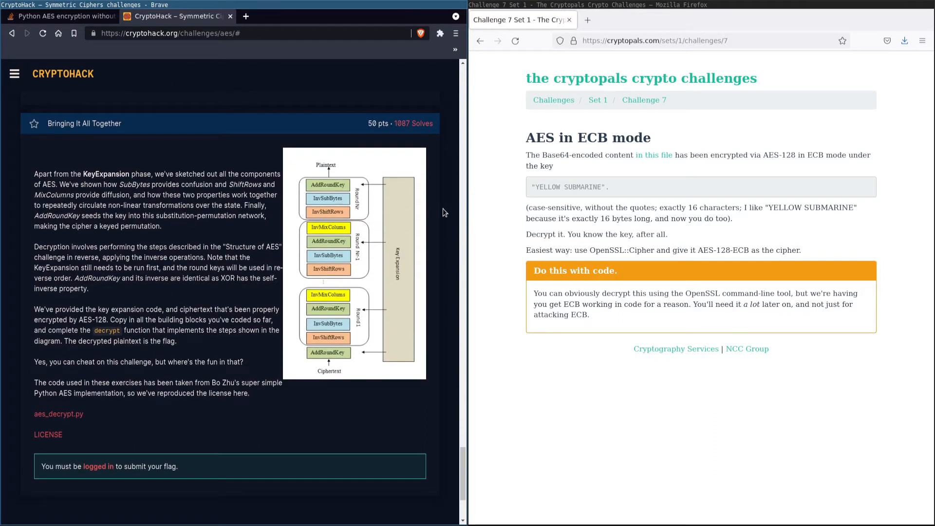
mouse_move(349, 216)
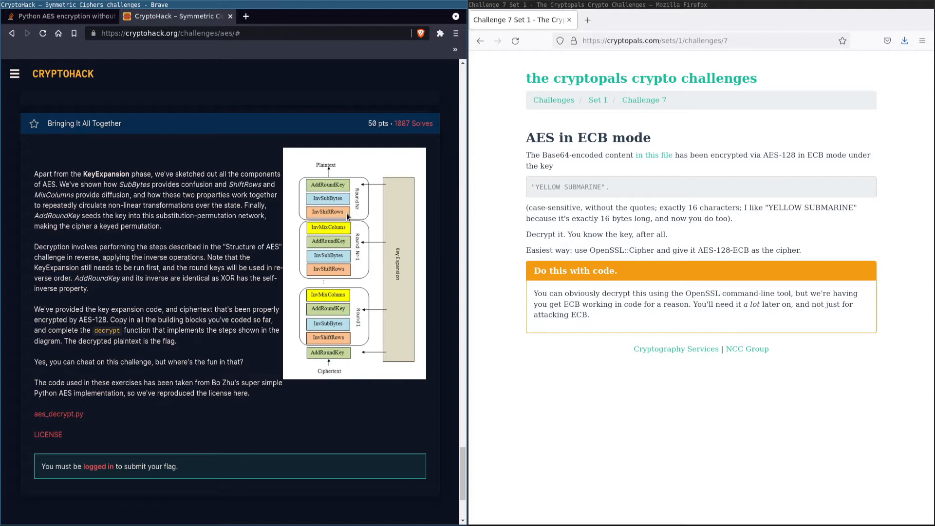
mouse_move(355, 340)
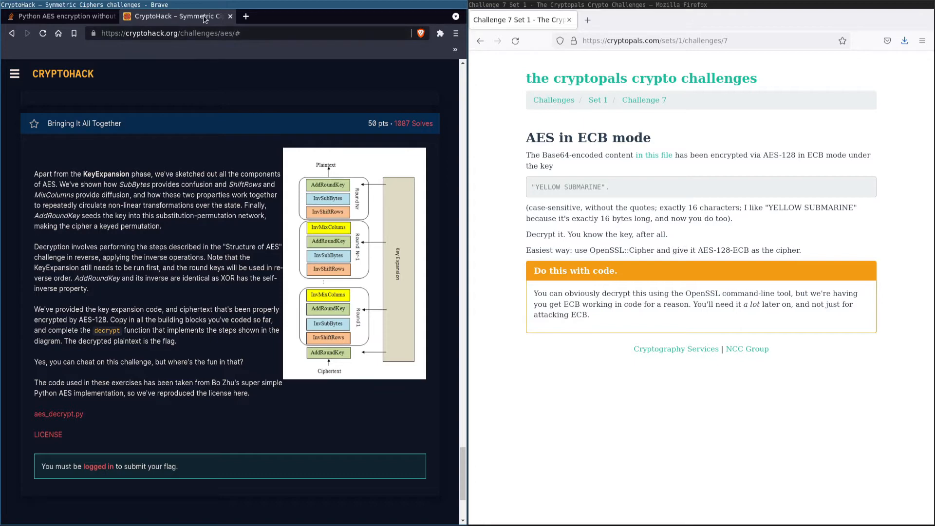
- Read the Stack Overflow Python AES answers and select the recommended pycrypto module name
left_click(60, 16)
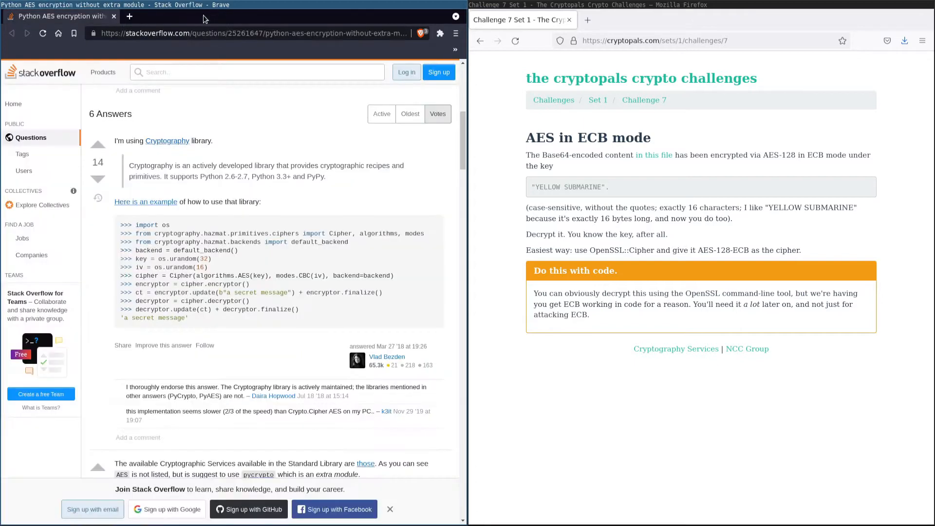
mouse_move(250, 216)
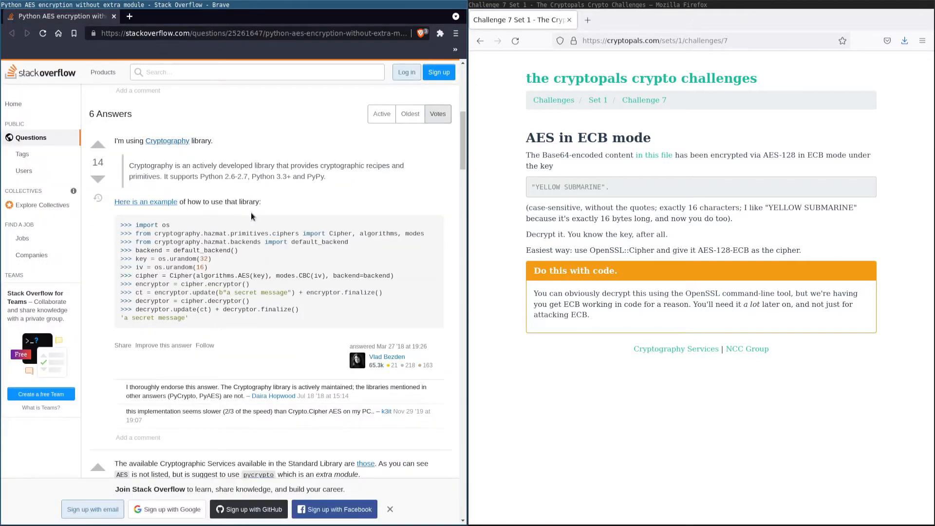
scroll("down", 3)
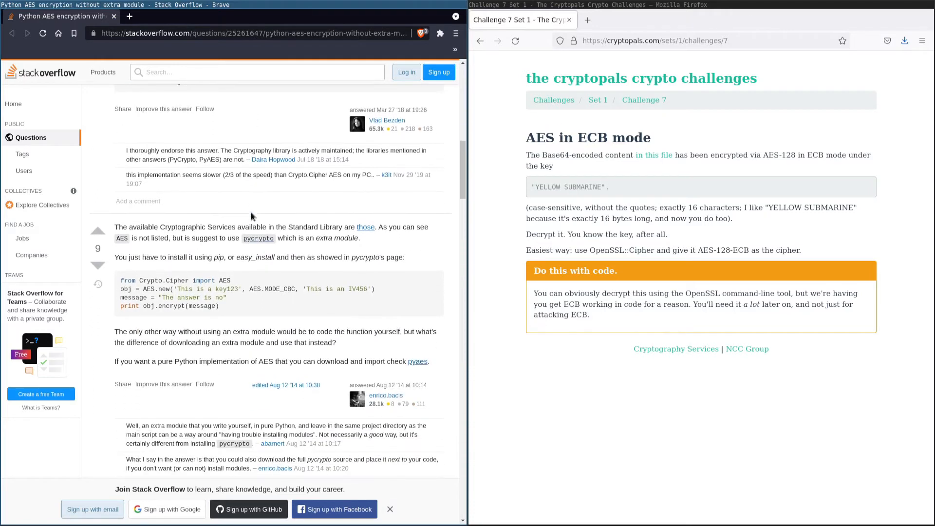
scroll("down", 3)
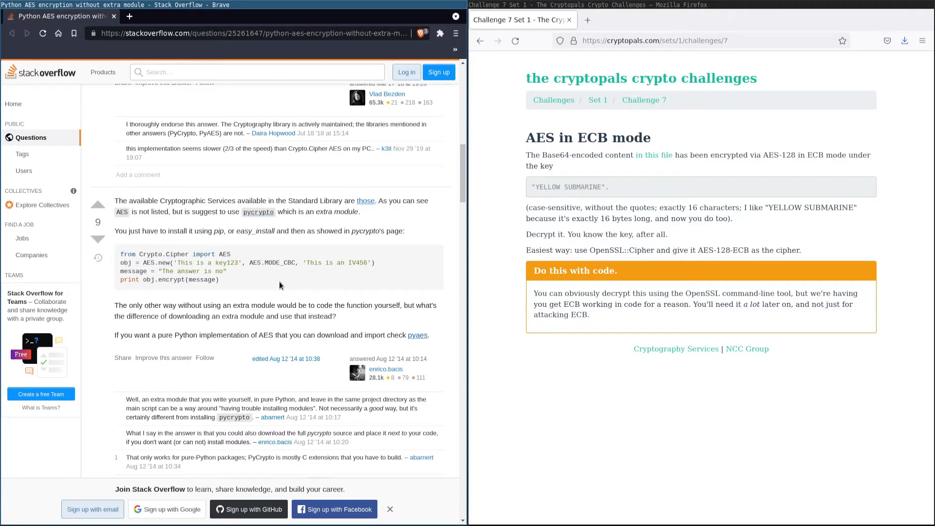
mouse_move(280, 282)
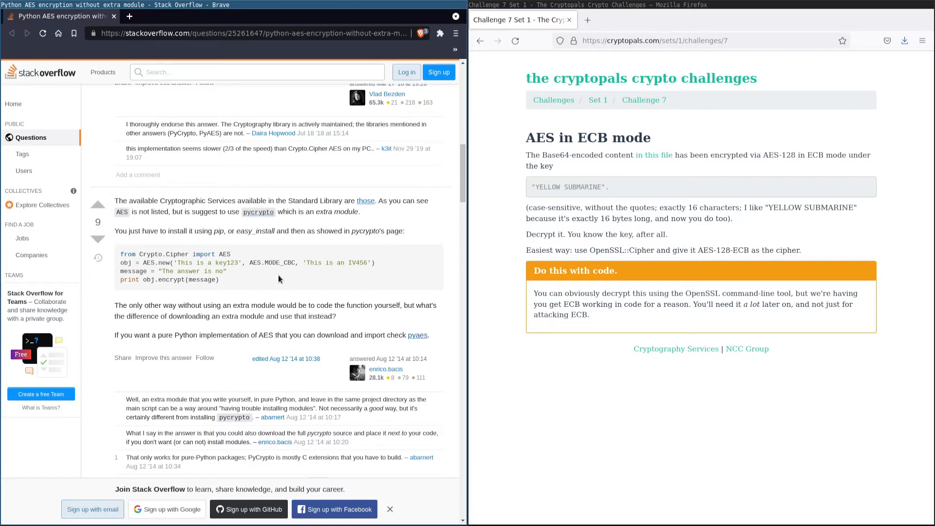
left_click_drag(233, 212, 289, 220)
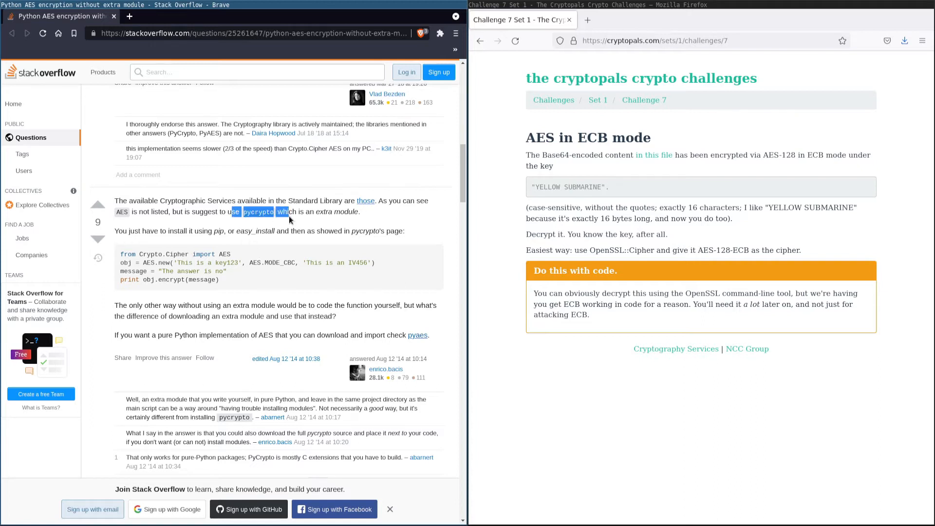
left_click(290, 226)
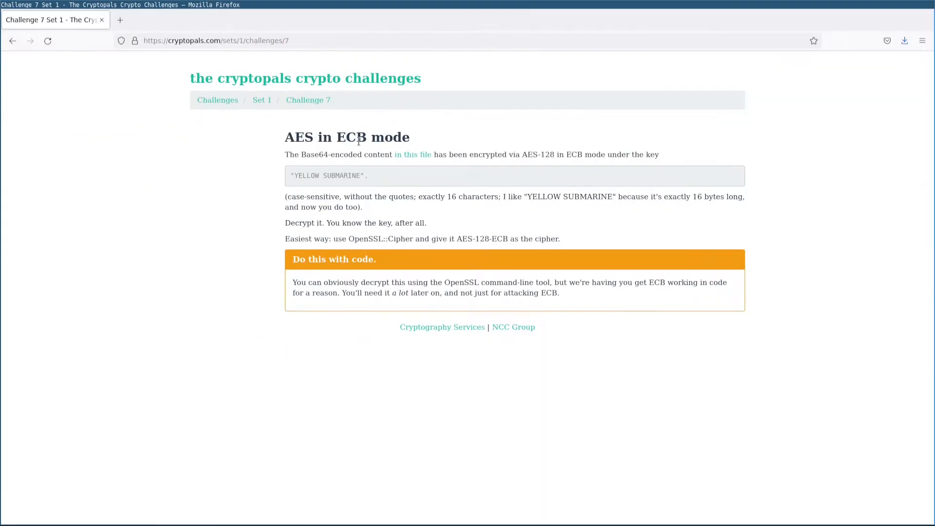
mouse_move(337, 367)
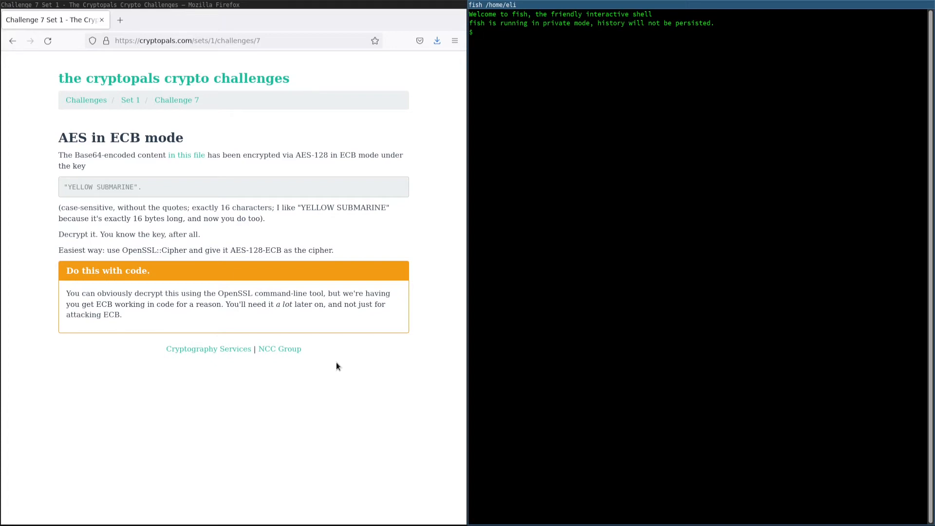
- Go to workspace/cryptopals and write requirements.txt listing pycrypto
type("cd workspace/cryptopals/")
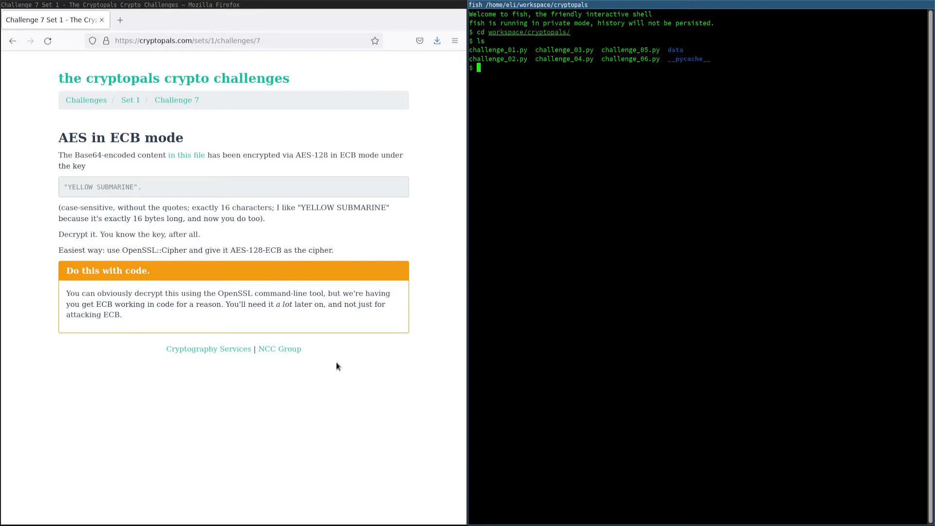
type("vim requirements.txt")
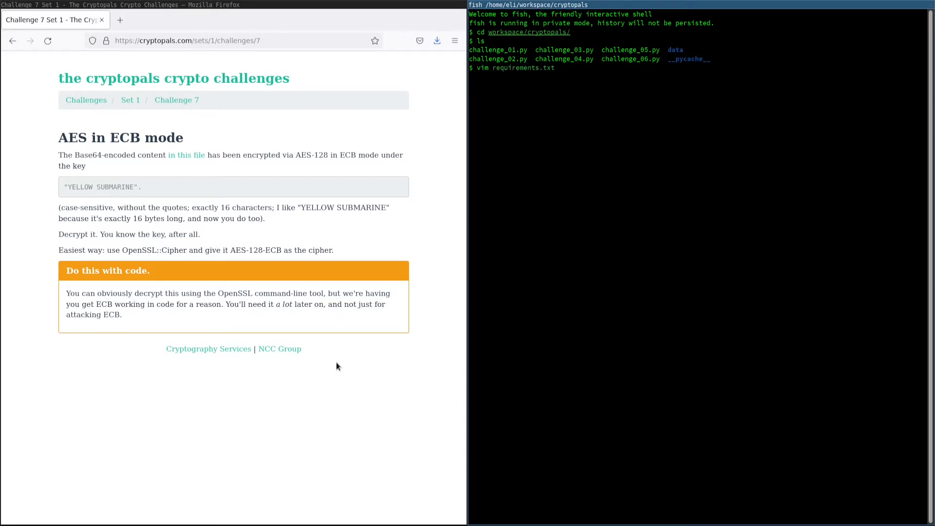
type("pycrypto")
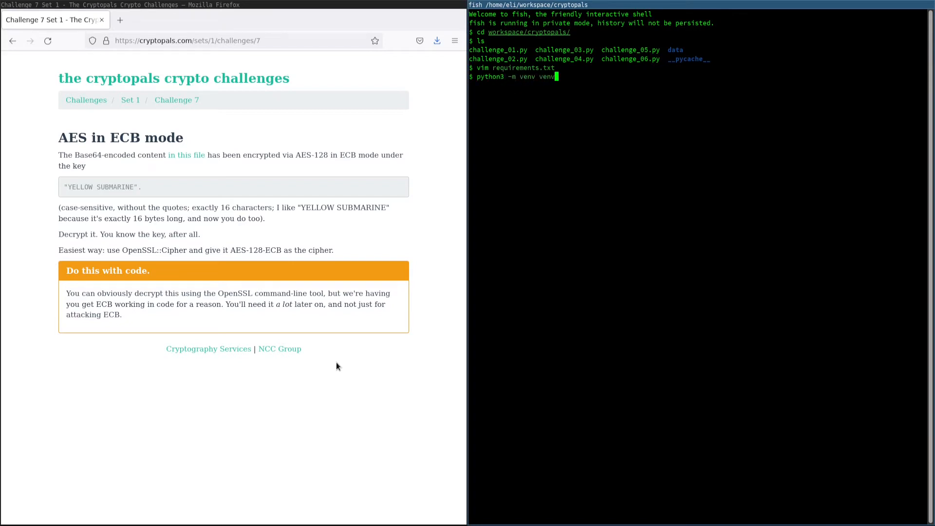
- Create and activate the venv, then pip install the requirements
key("Return")
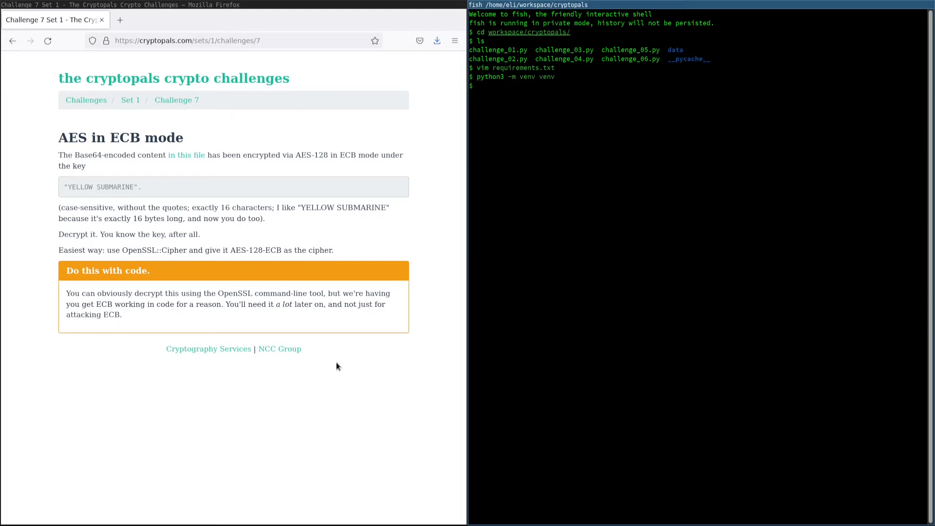
type("ls")
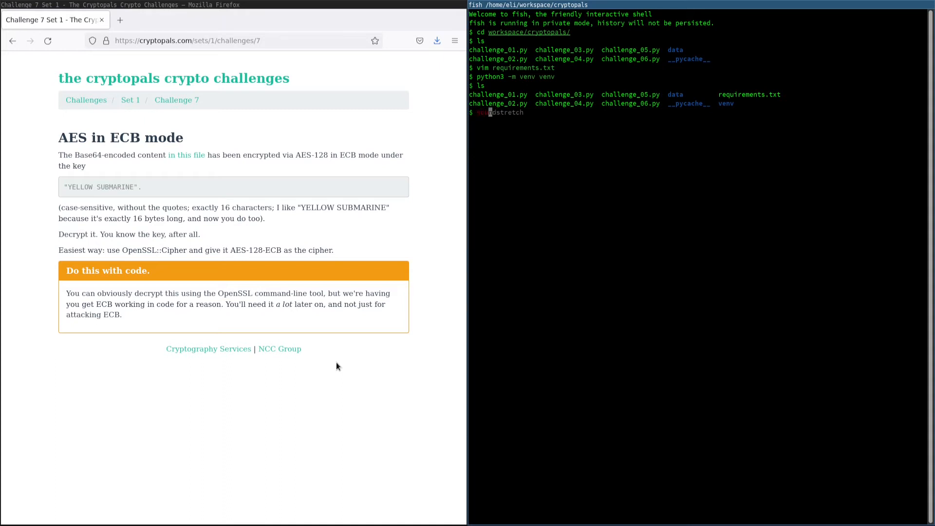
type("source venv/bin/activate.fish")
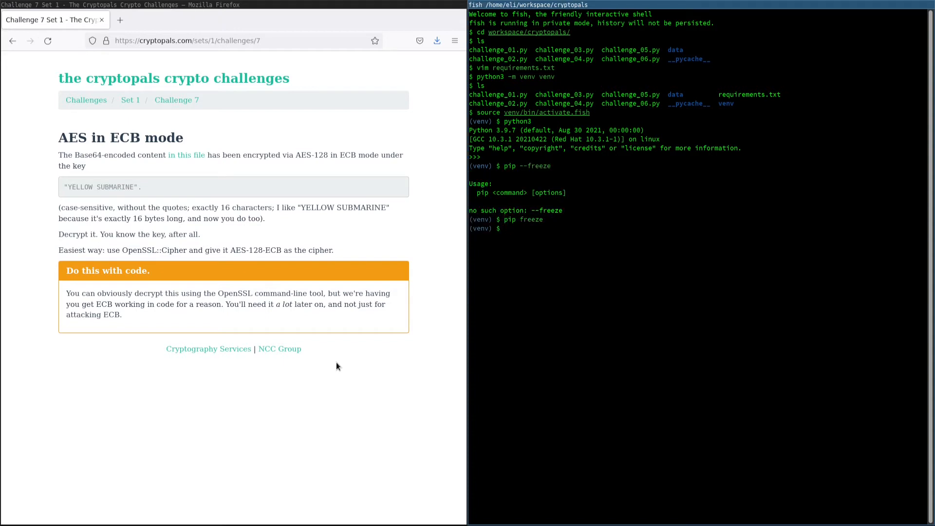
type("pip install -r req")
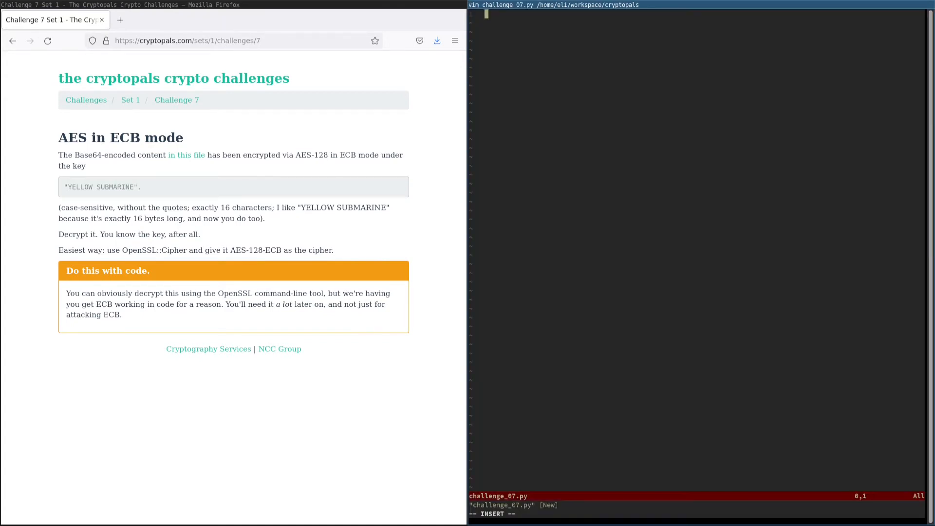
- Type imports for b64decode and Crypto.Cipher AES and an aes_ecb_dec(key, ciphertext) function
type("from base64 import")
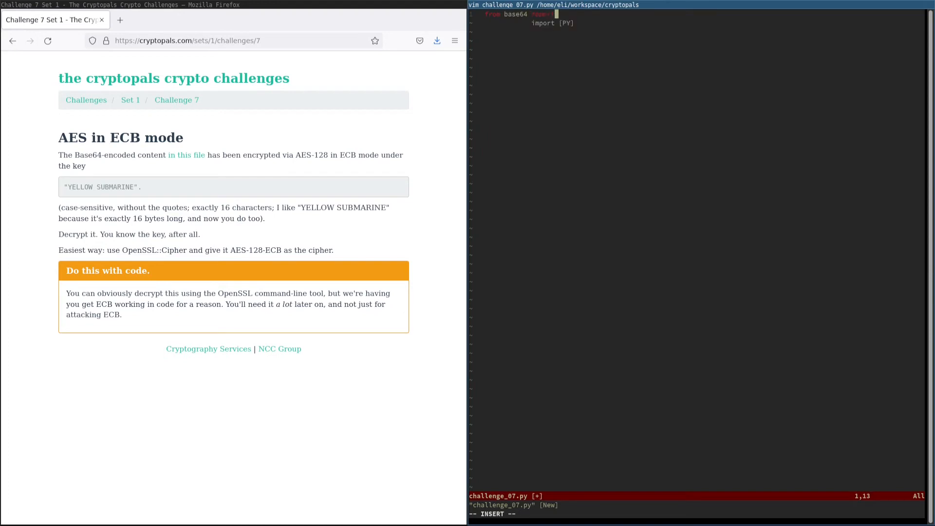
type("b64decode")
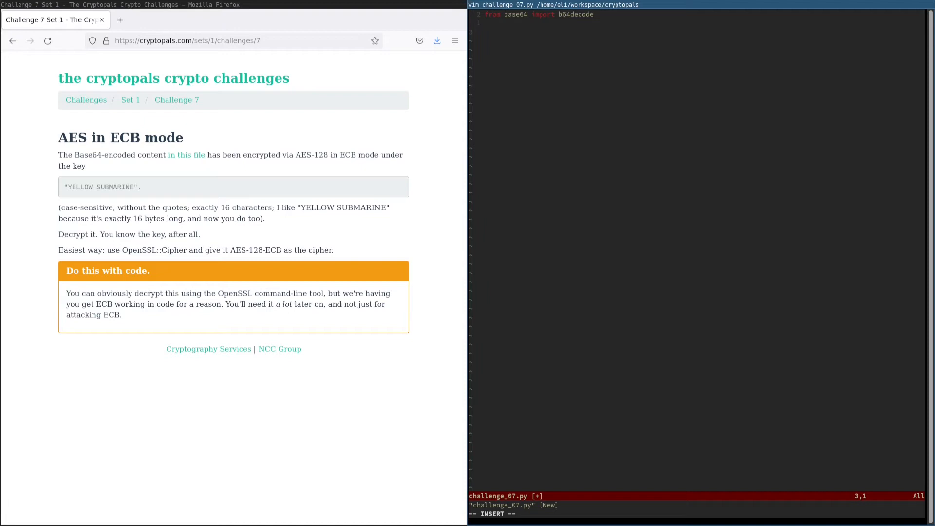
type("from Crypto.Cipher import AES")
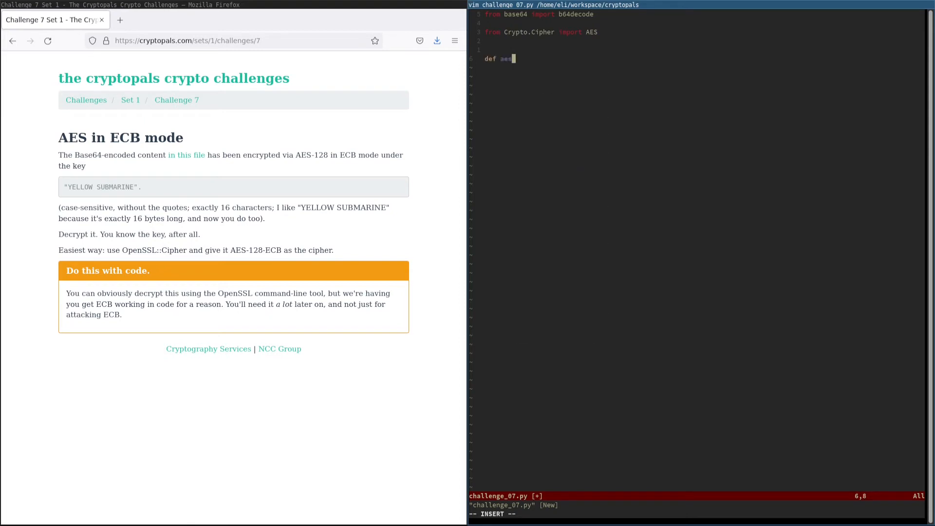
type("_ecb_dec(key")
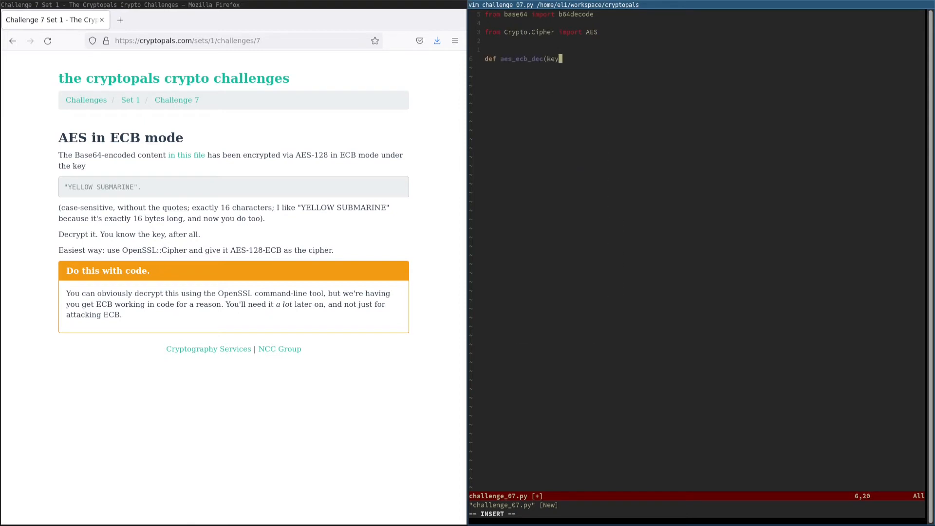
type(": bytes, ciphertext: bytes) -> by")
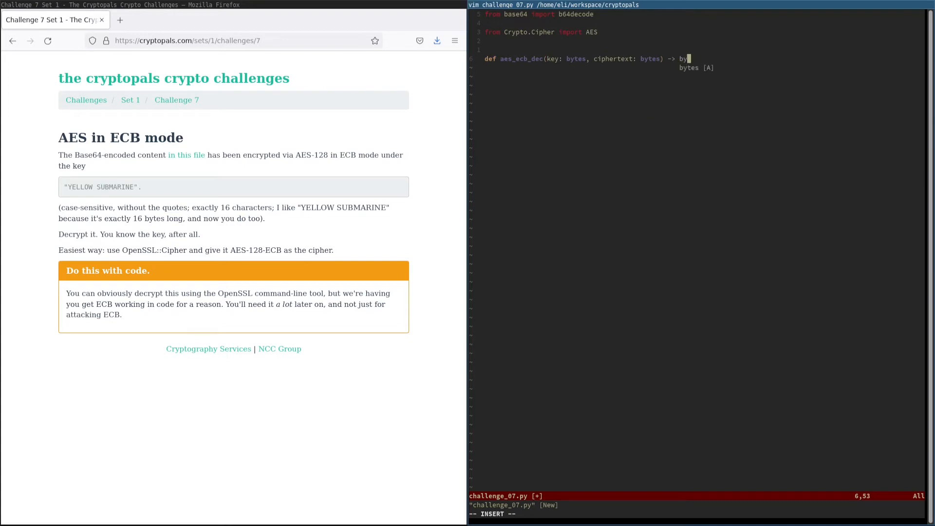
type("cipher = AES.new(key, AES.MODE_ECB")
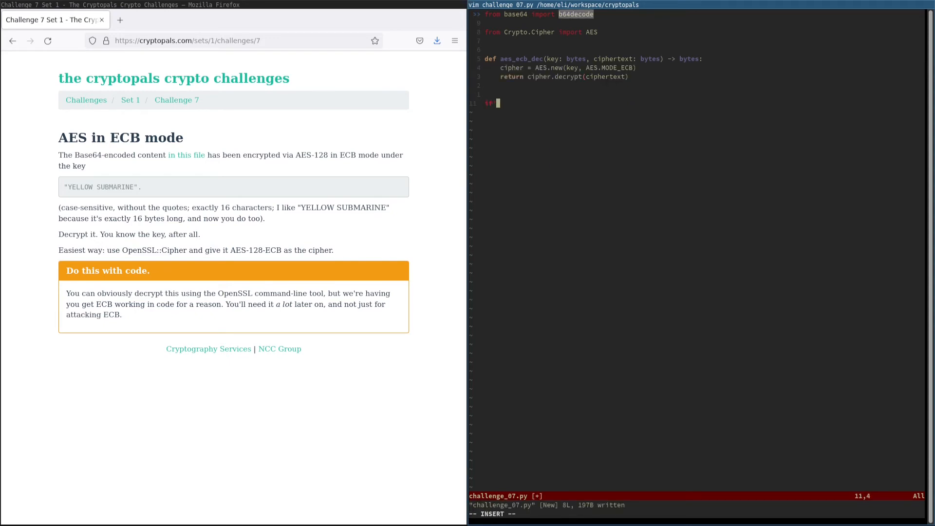
- Add a __main__ guard that opens data/7.txt and reads it into data_b64
type("__name__ == \")")
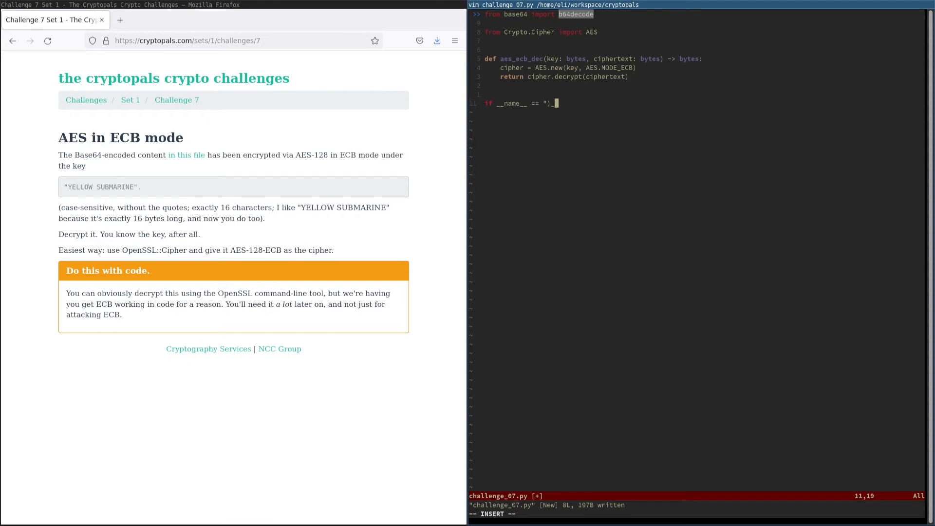
type("__main__\"")
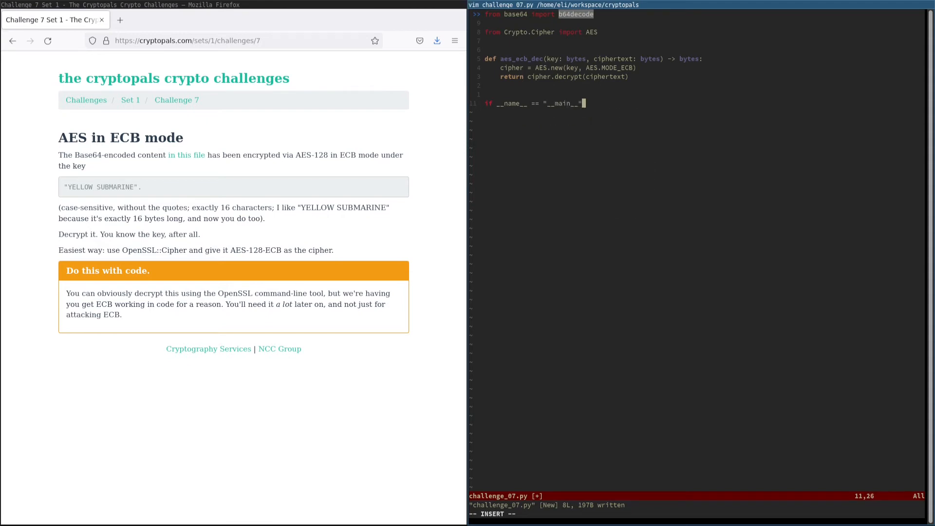
type("with open(\"data.")
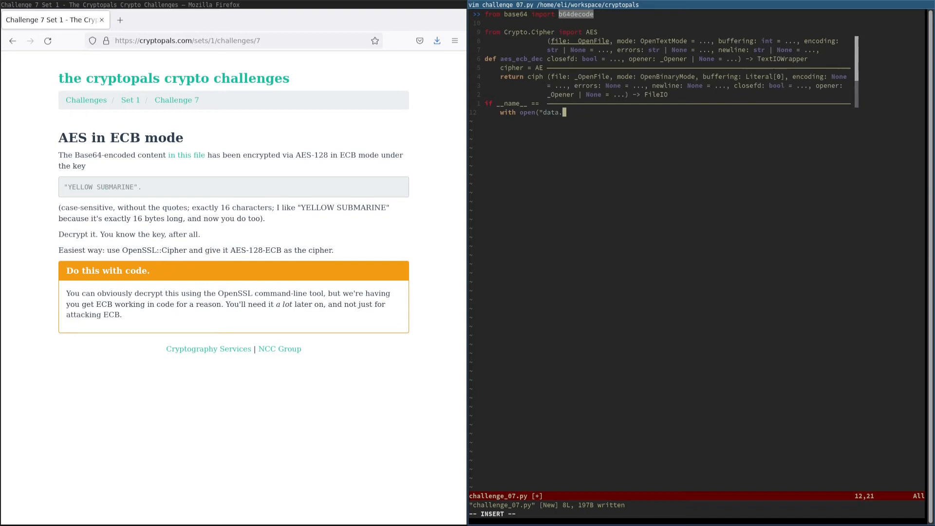
type("7/.txt\") as f:")
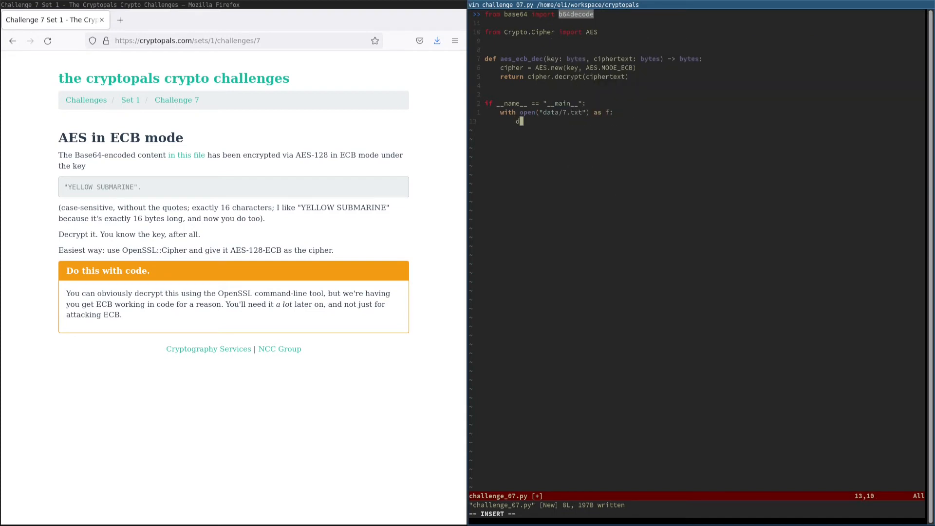
type("data_b64 =")
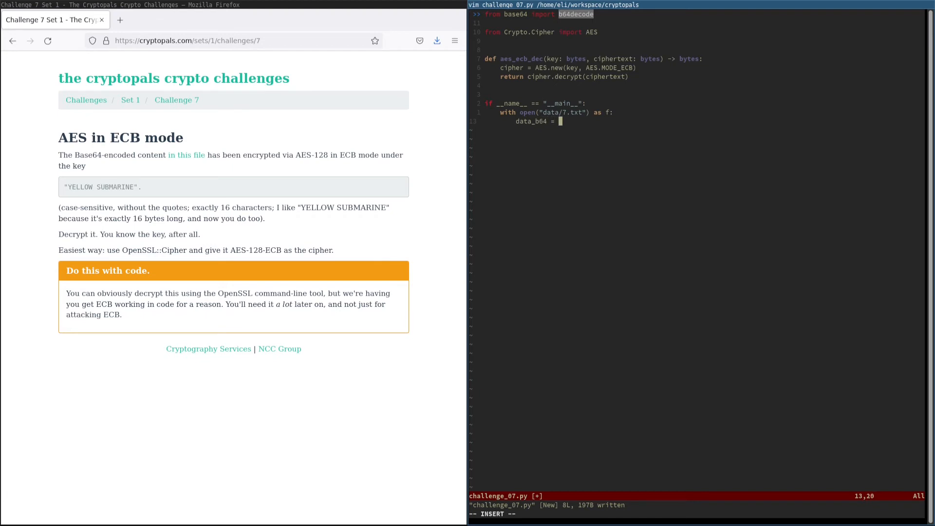
type("f.read()")
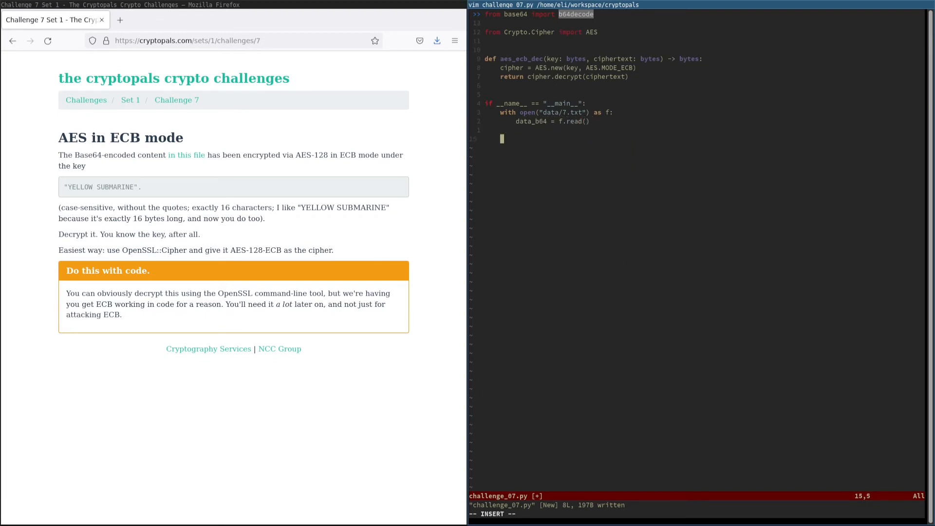
type("ciphertext = b64decod")
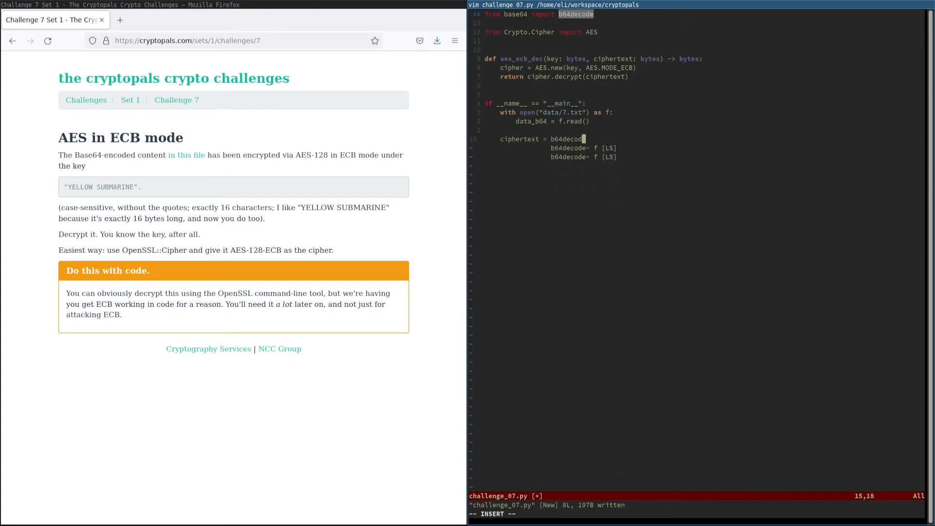
type("(data_b64")
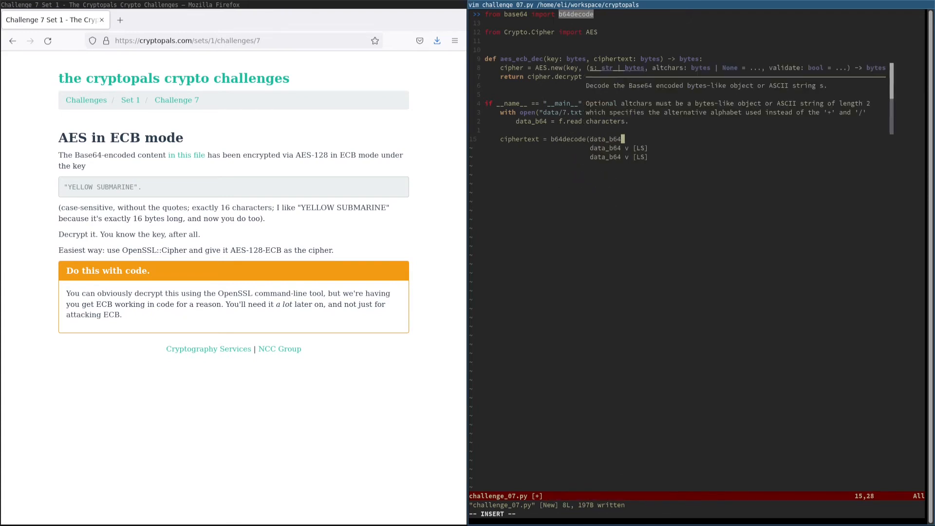
type("plaintext = aes_ecb_dec(b'YELL")
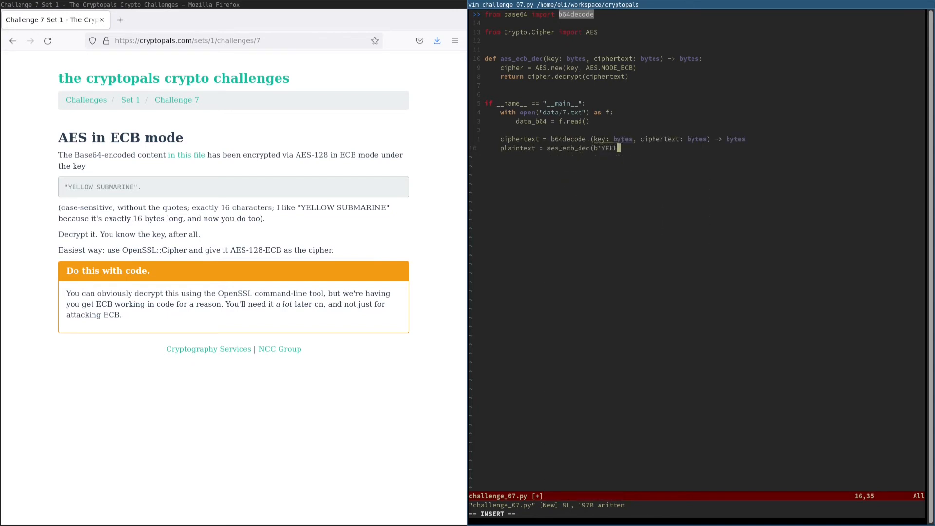
type("OW SUBMARINE', ciphertext")
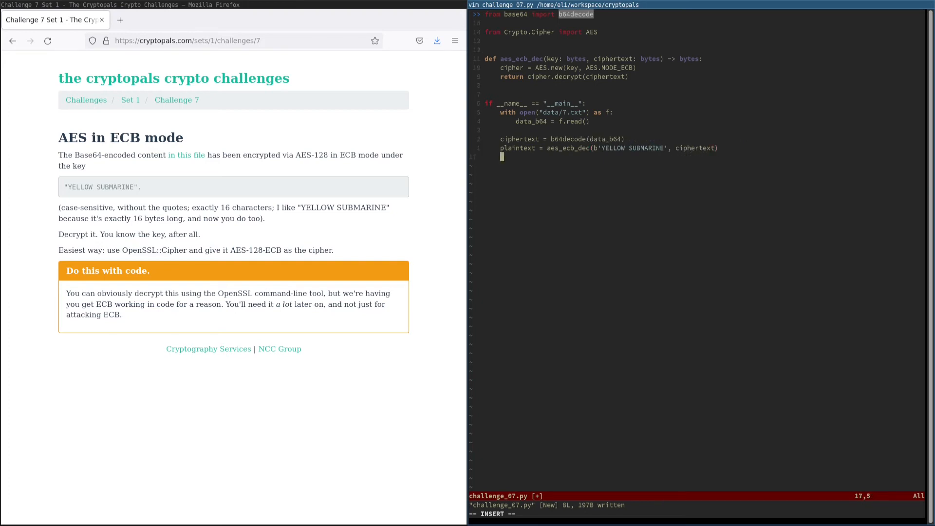
type("print(f\"")
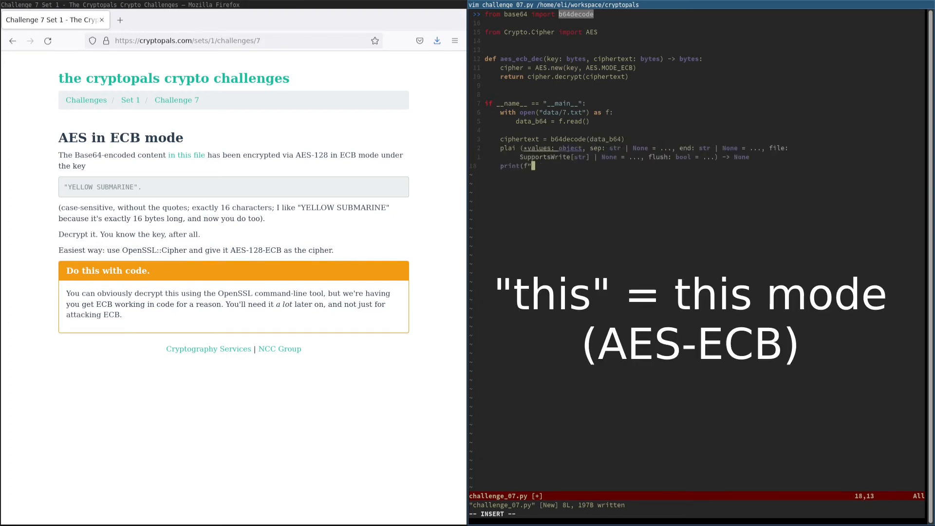
type("plaintext=}\"")
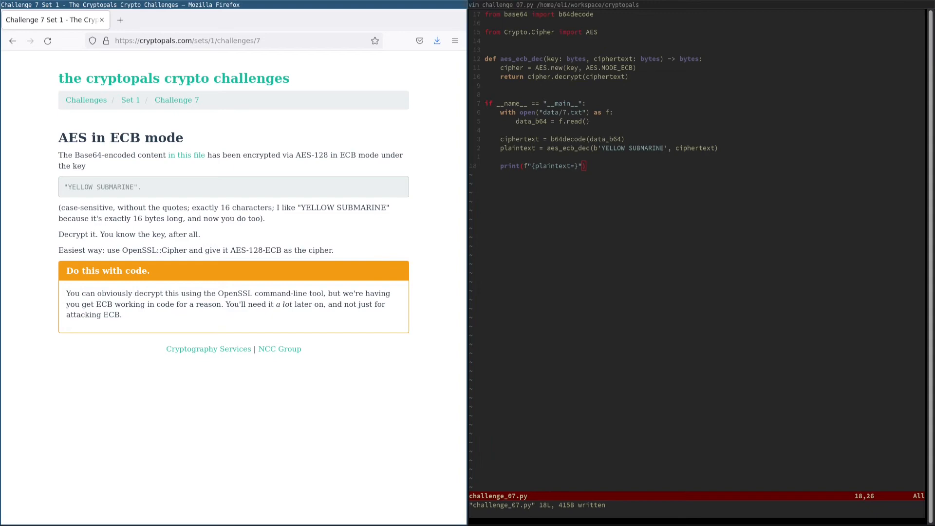
- Search 'wikipedia ecb' and open the Block cipher mode of operation article
type("wikipedi")
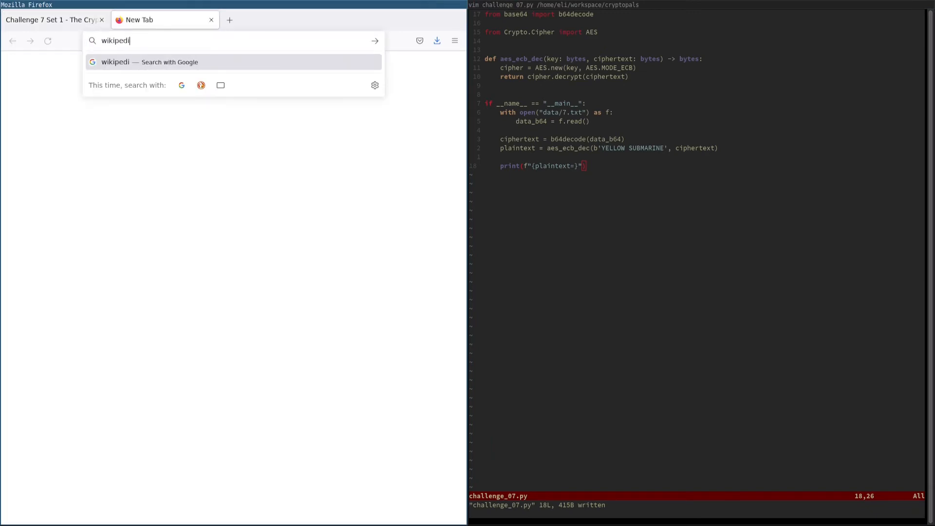
type("wikipedia ecb")
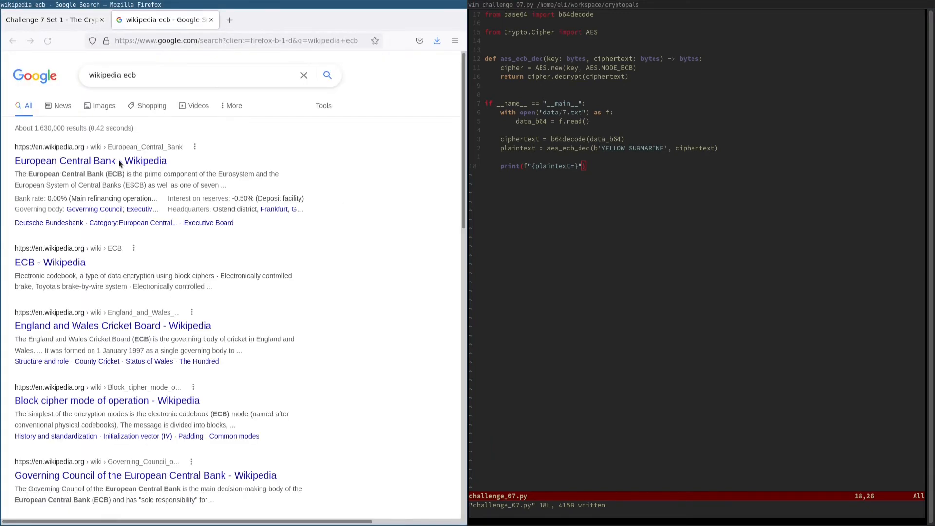
left_click(106, 401)
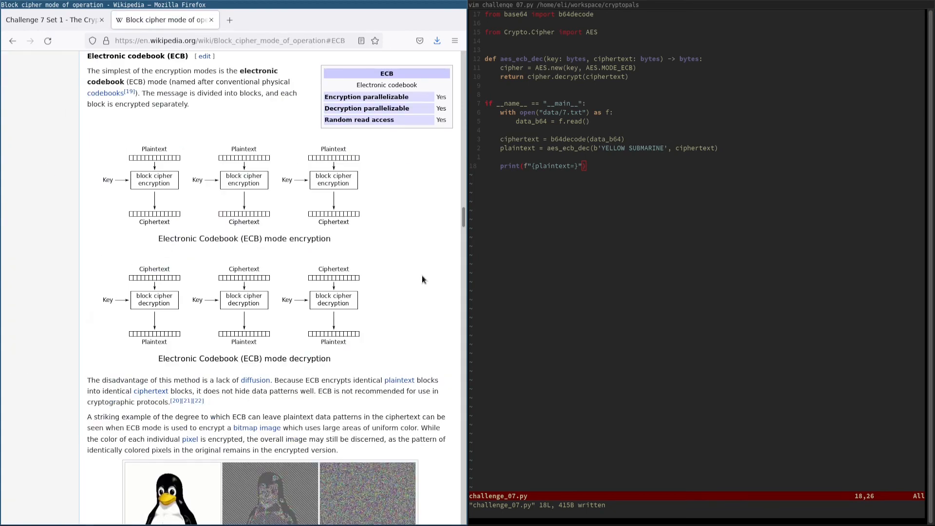
mouse_move(419, 281)
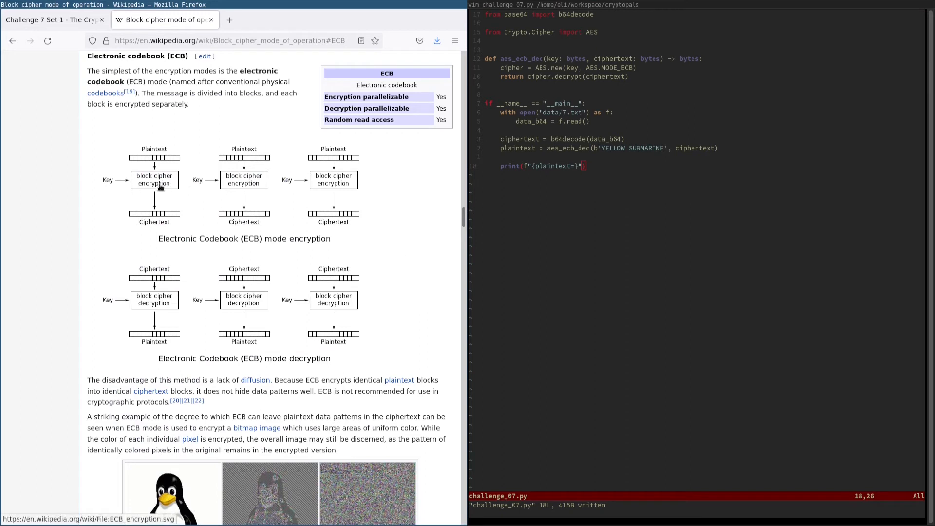
mouse_move(154, 162)
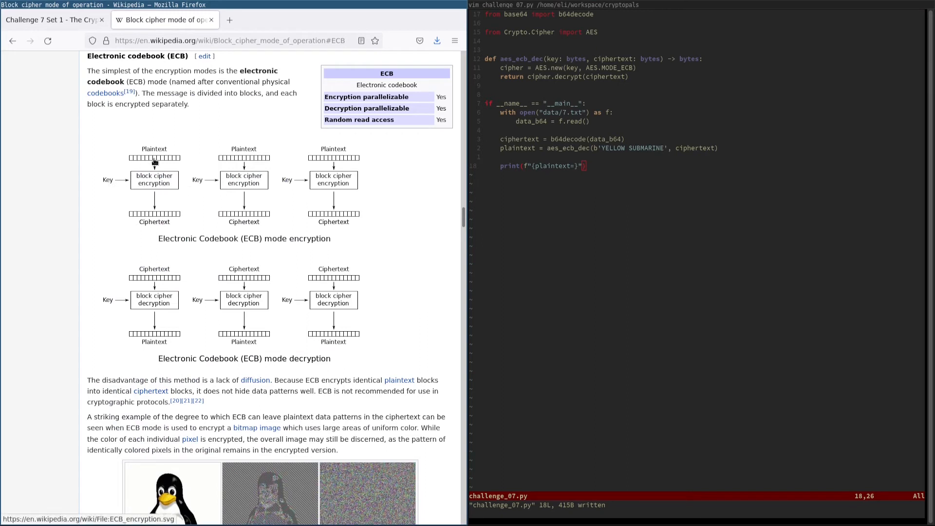
mouse_move(233, 172)
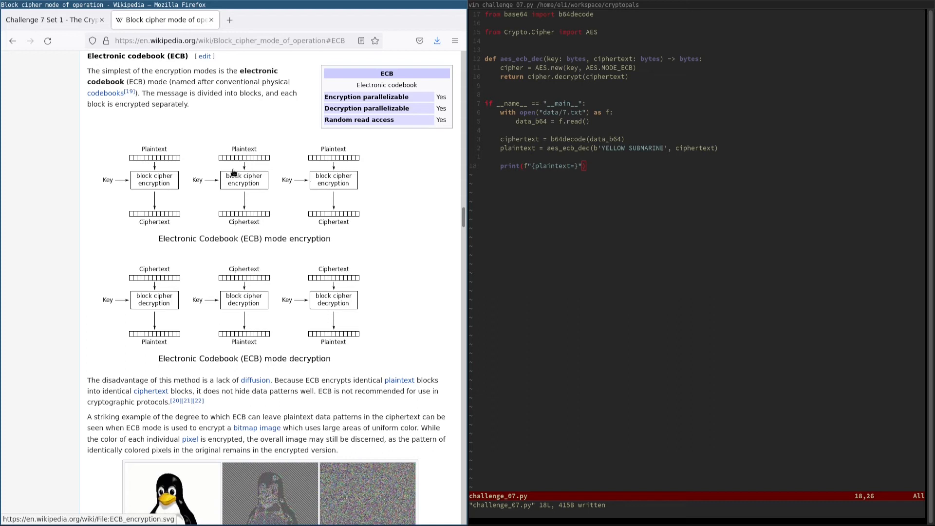
mouse_move(363, 167)
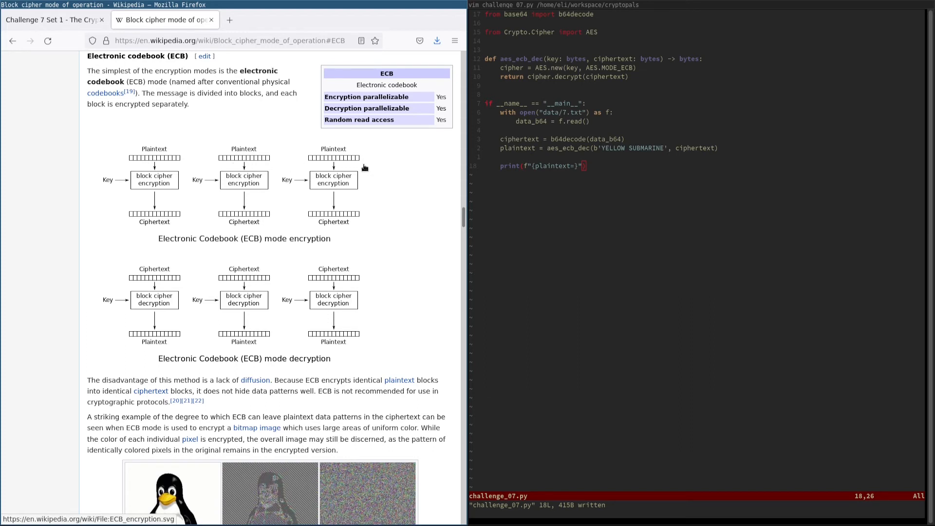
mouse_move(308, 171)
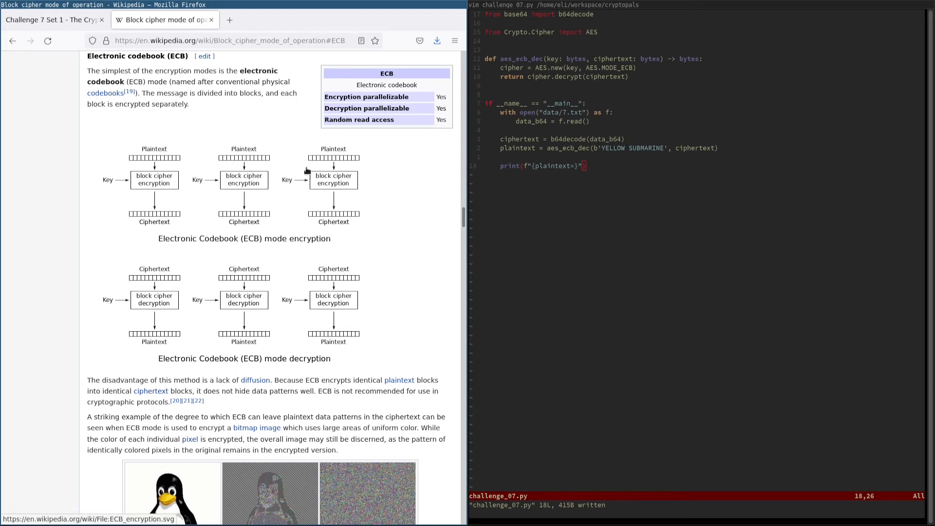
mouse_move(366, 189)
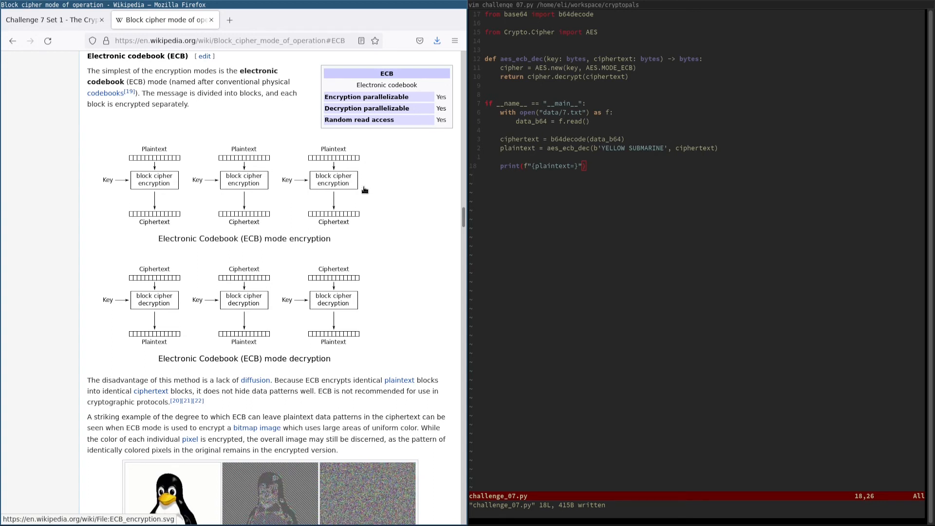
mouse_move(427, 239)
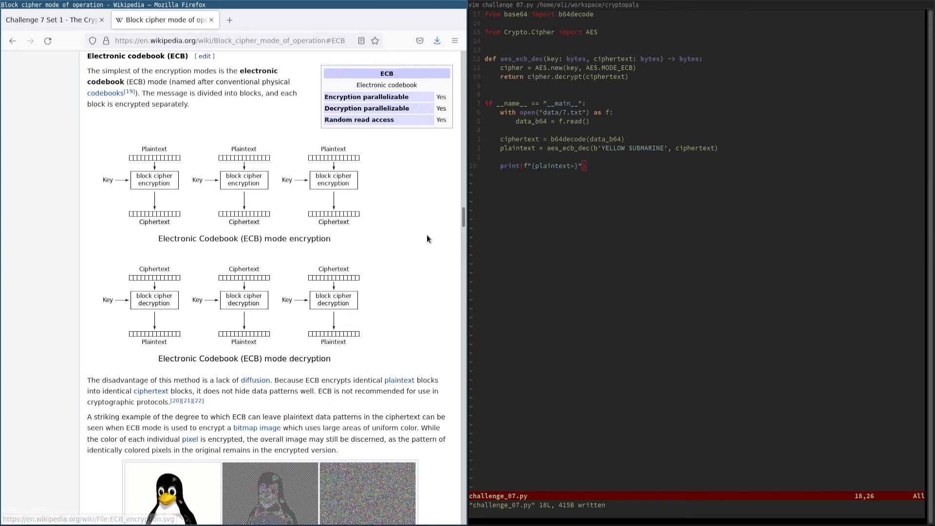
mouse_move(427, 239)
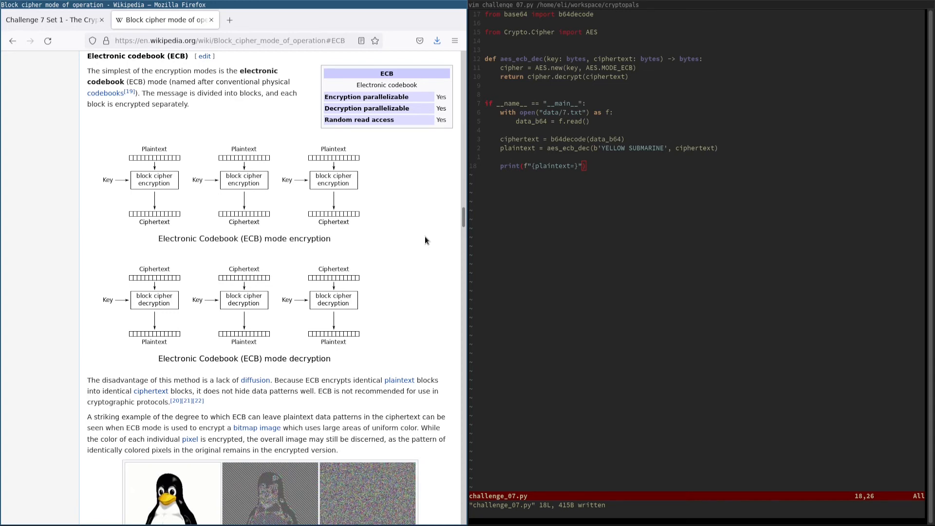
scroll("down", 3)
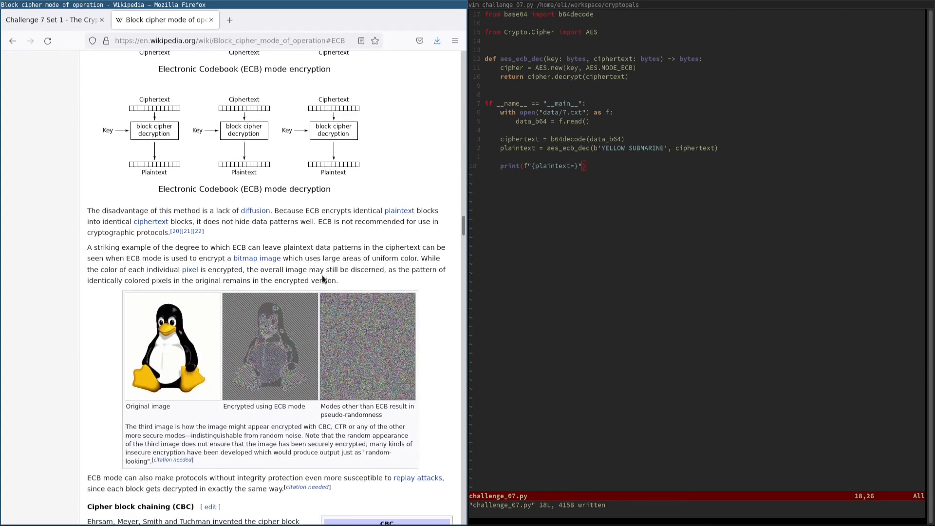
- Scroll past the ECB penguin images to the Cipher block chaining section
scroll("down", 3)
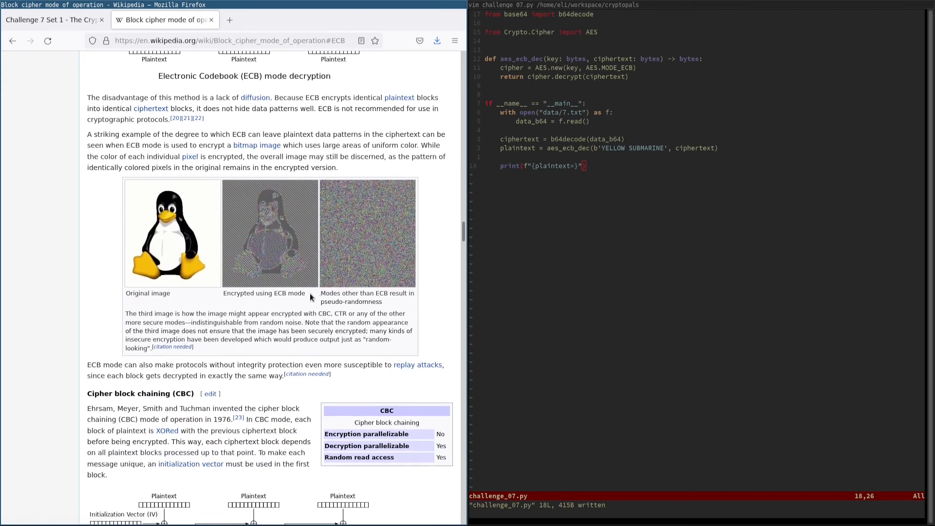
mouse_move(310, 297)
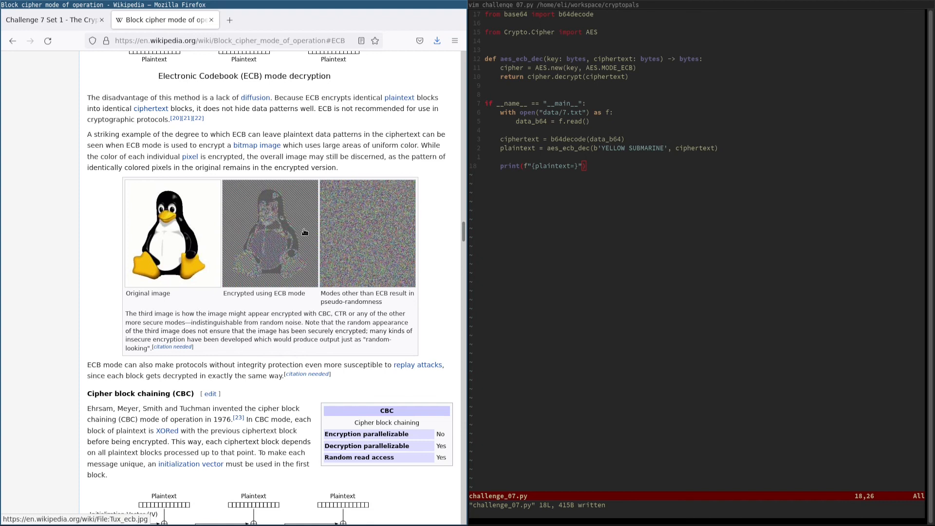
mouse_move(393, 237)
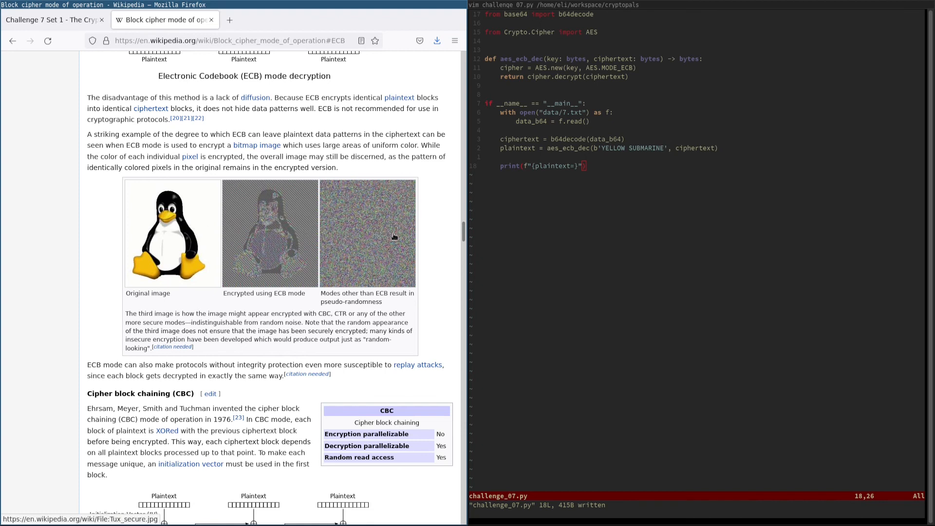
mouse_move(427, 243)
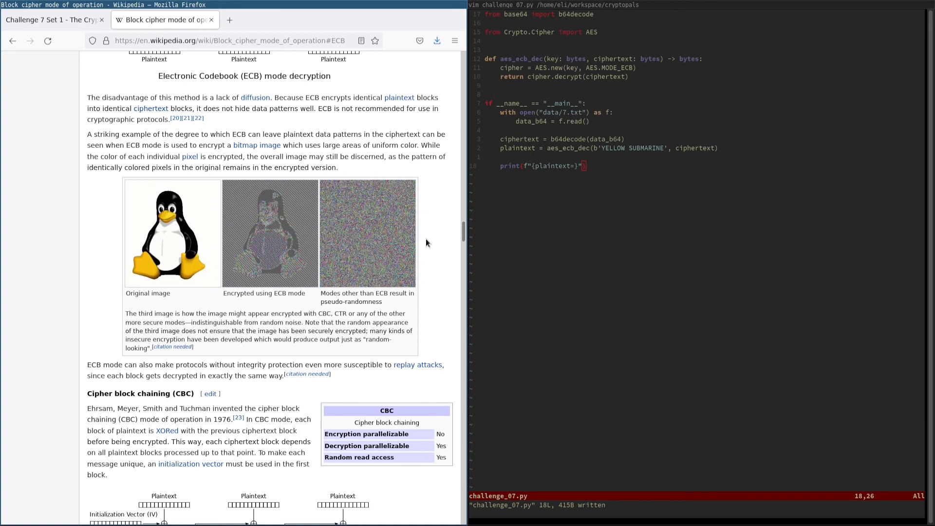
mouse_move(423, 244)
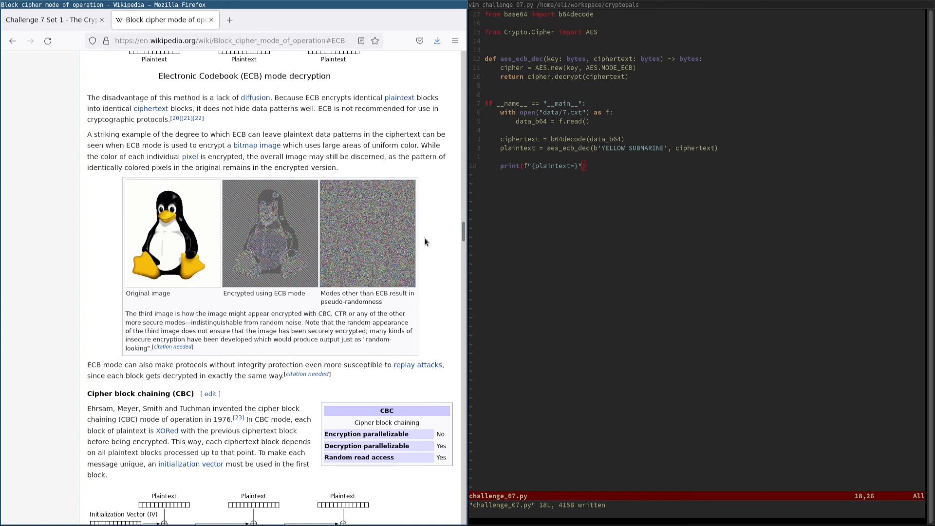
mouse_move(434, 209)
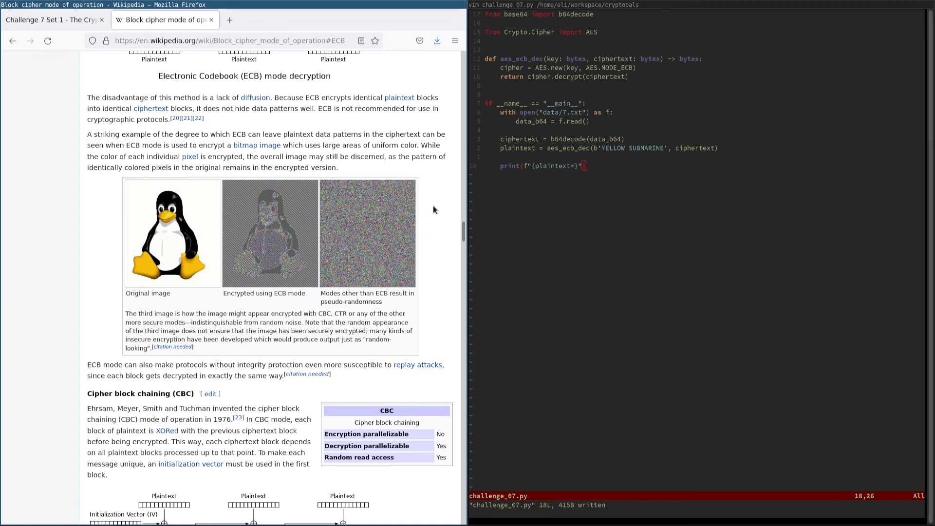
mouse_move(428, 205)
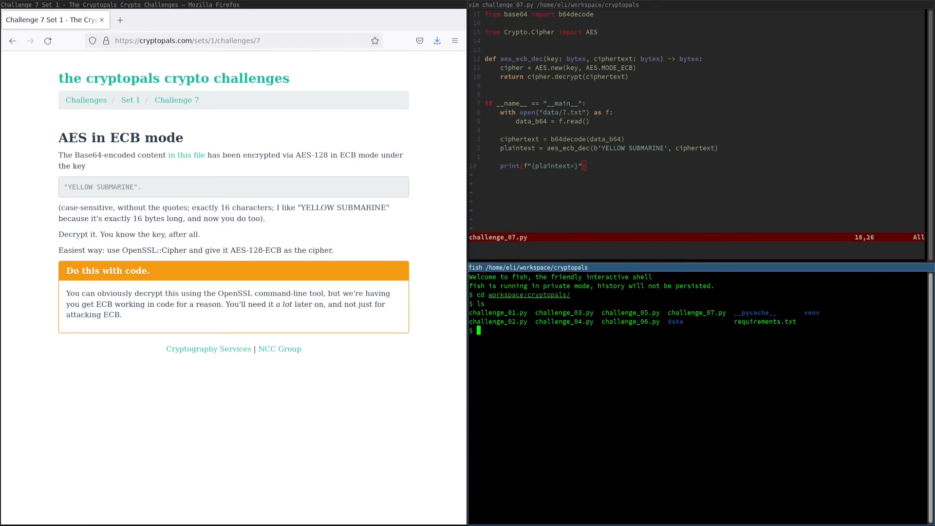
- Start typing the python3 command to run challenge_07.py
type("python3 challenge_007")
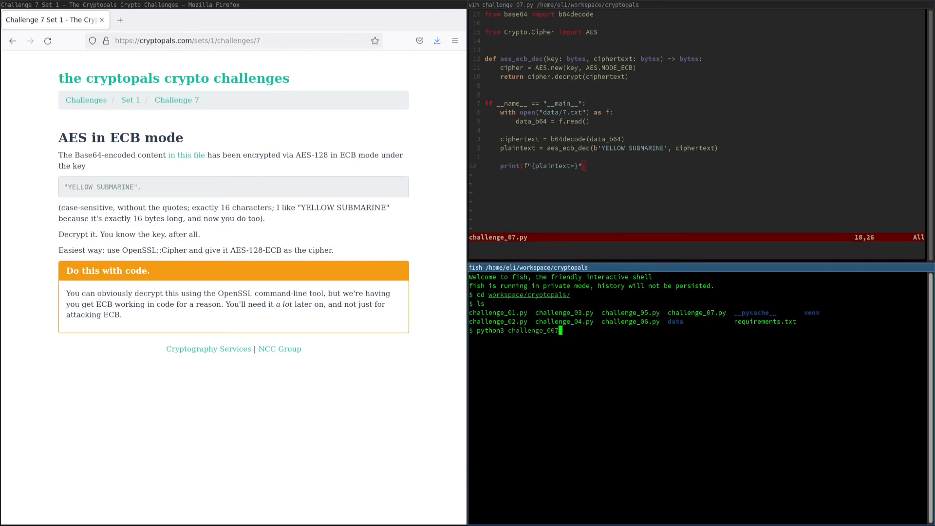